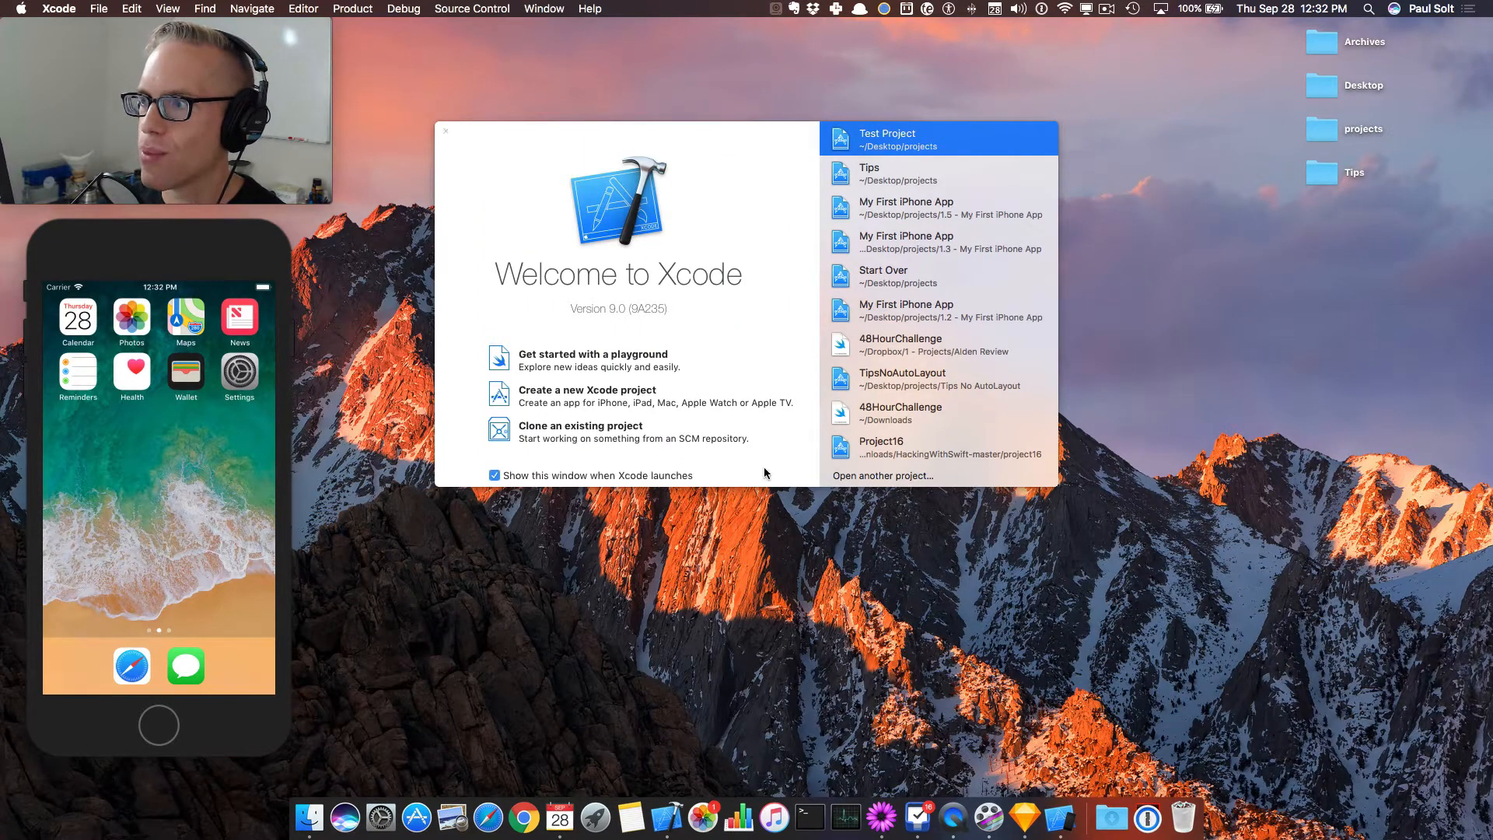
{"action": "mouse_move", "coordinate": [654, 221]}
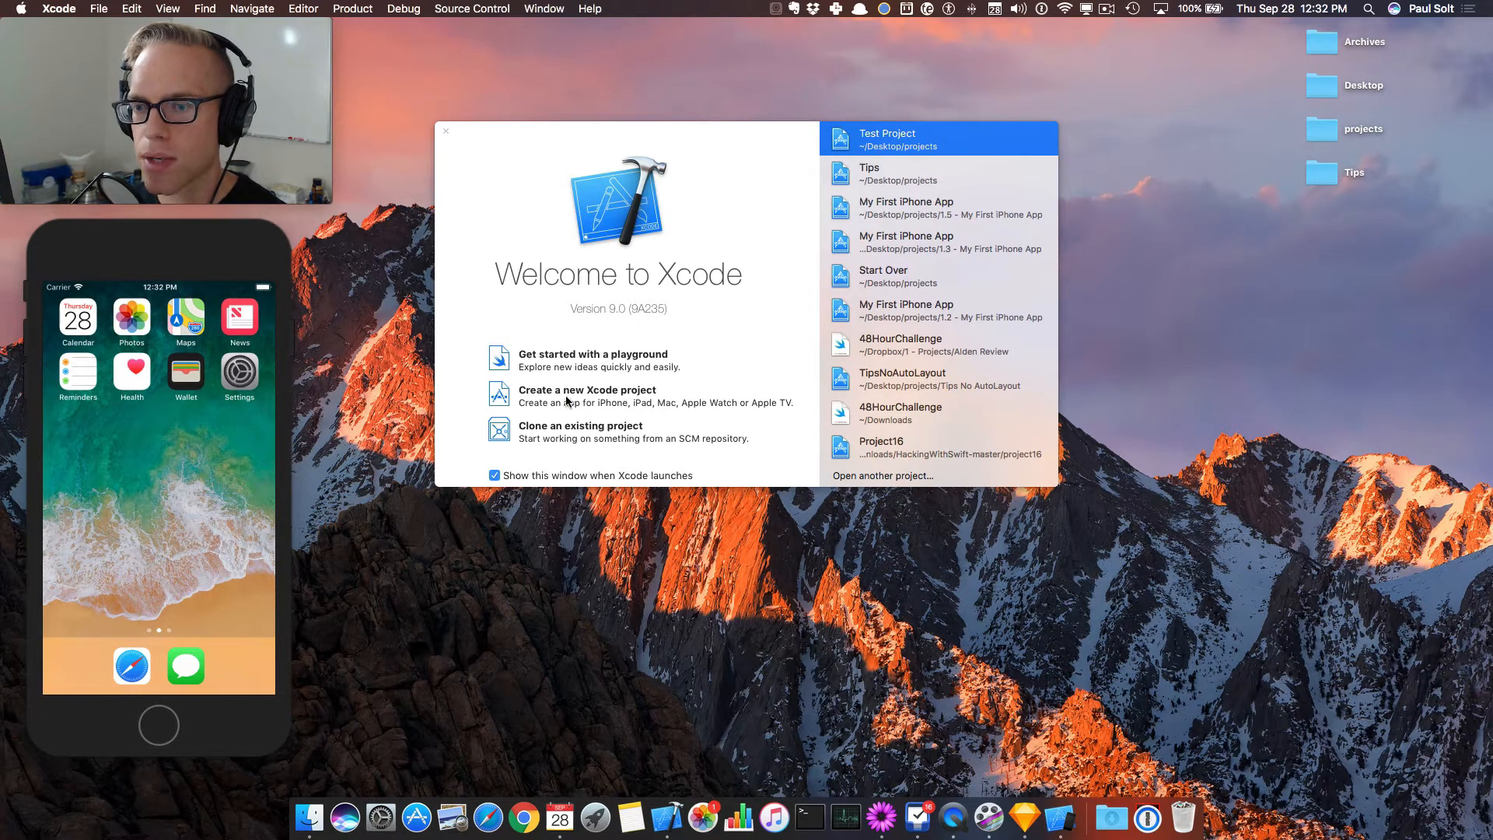
Begin a new Xcode project, then open Settings on the iPhone 8 simulator.
{"action": "left_click", "coordinate": [446, 130]}
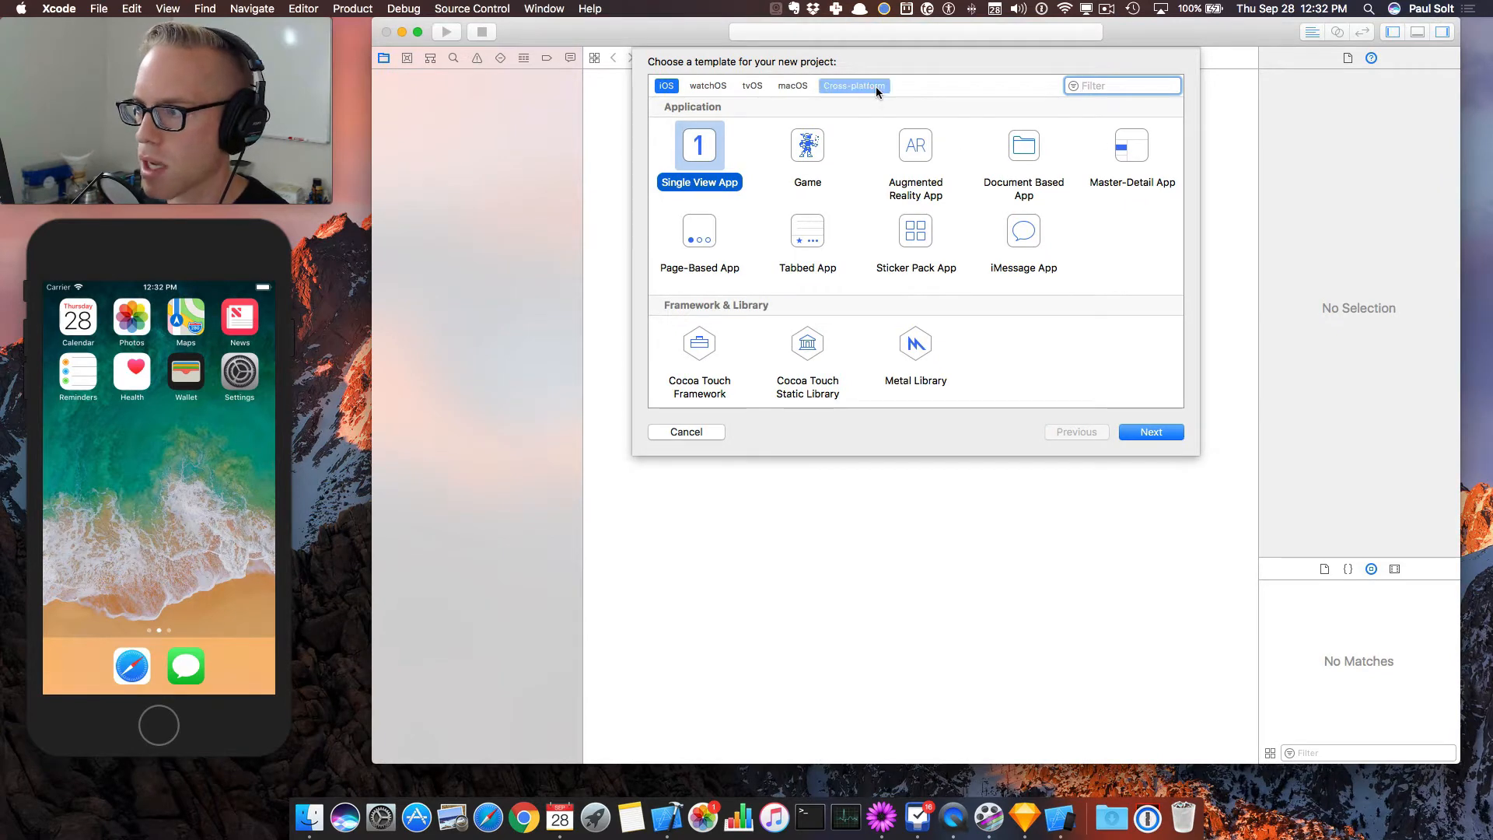
{"action": "mouse_move", "coordinate": [746, 353]}
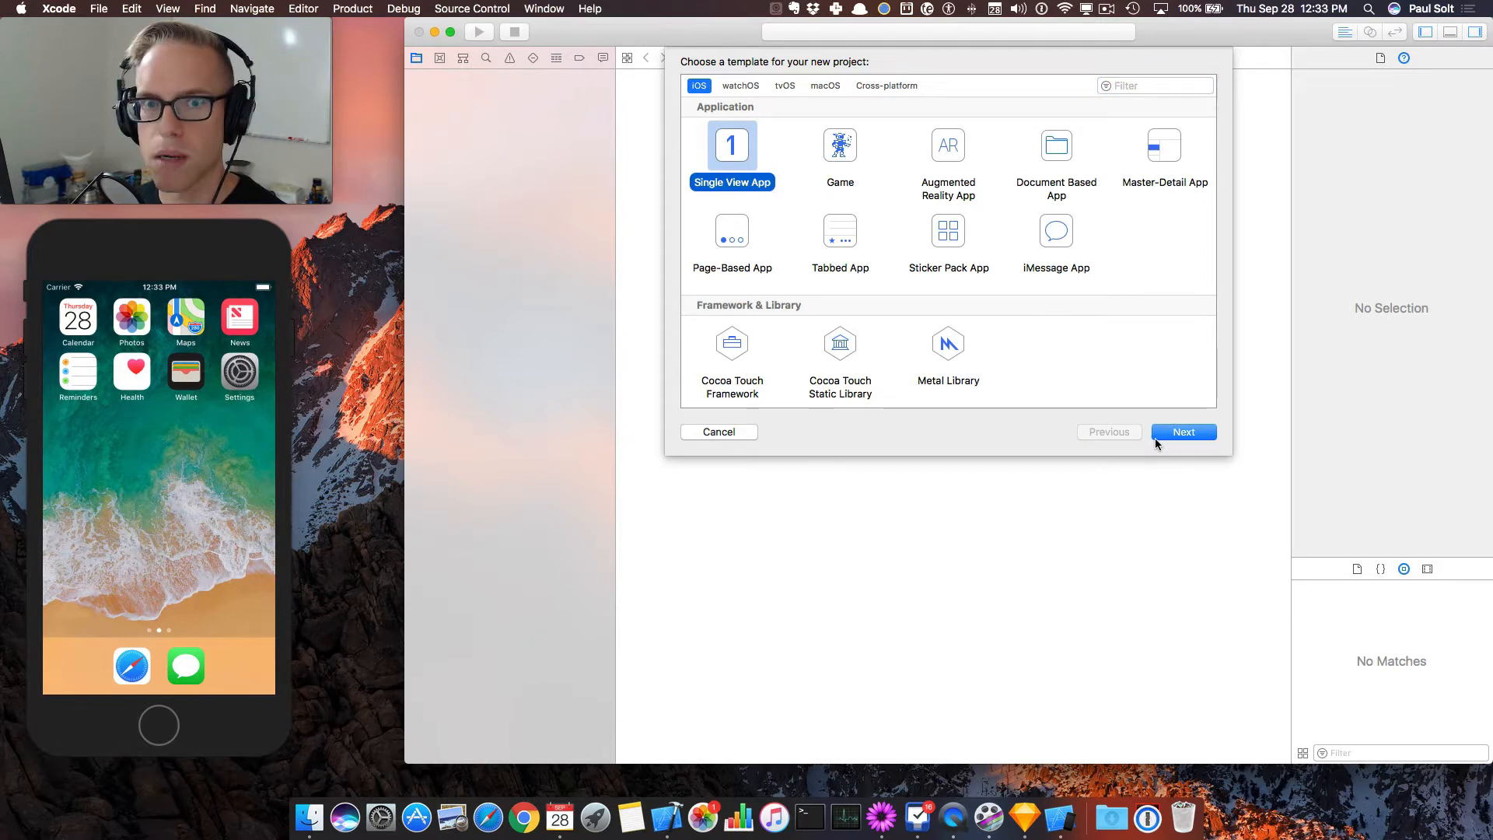
{"action": "mouse_move", "coordinate": [297, 419]}
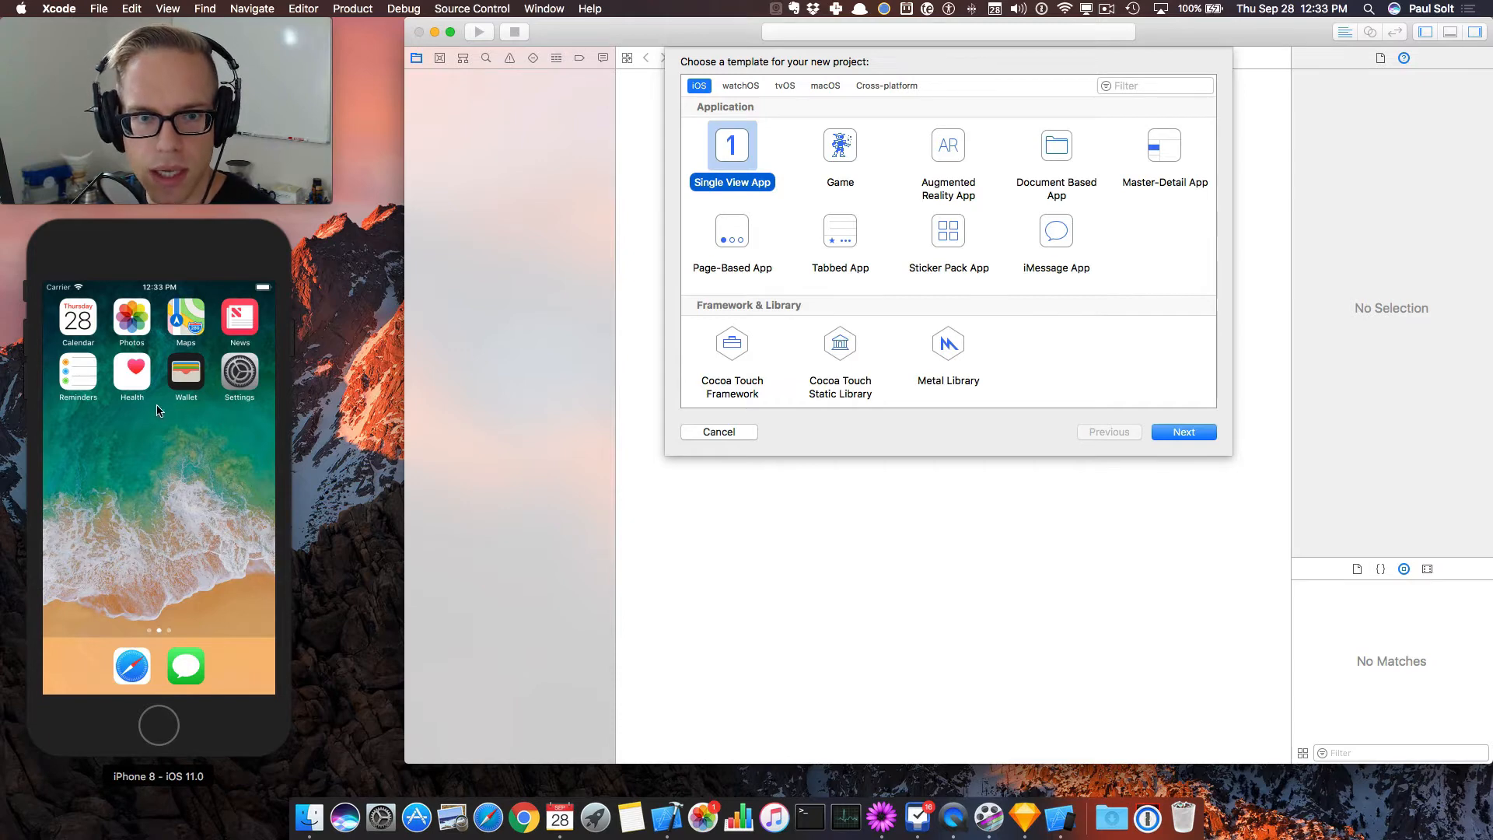
{"action": "mouse_move", "coordinate": [261, 487]}
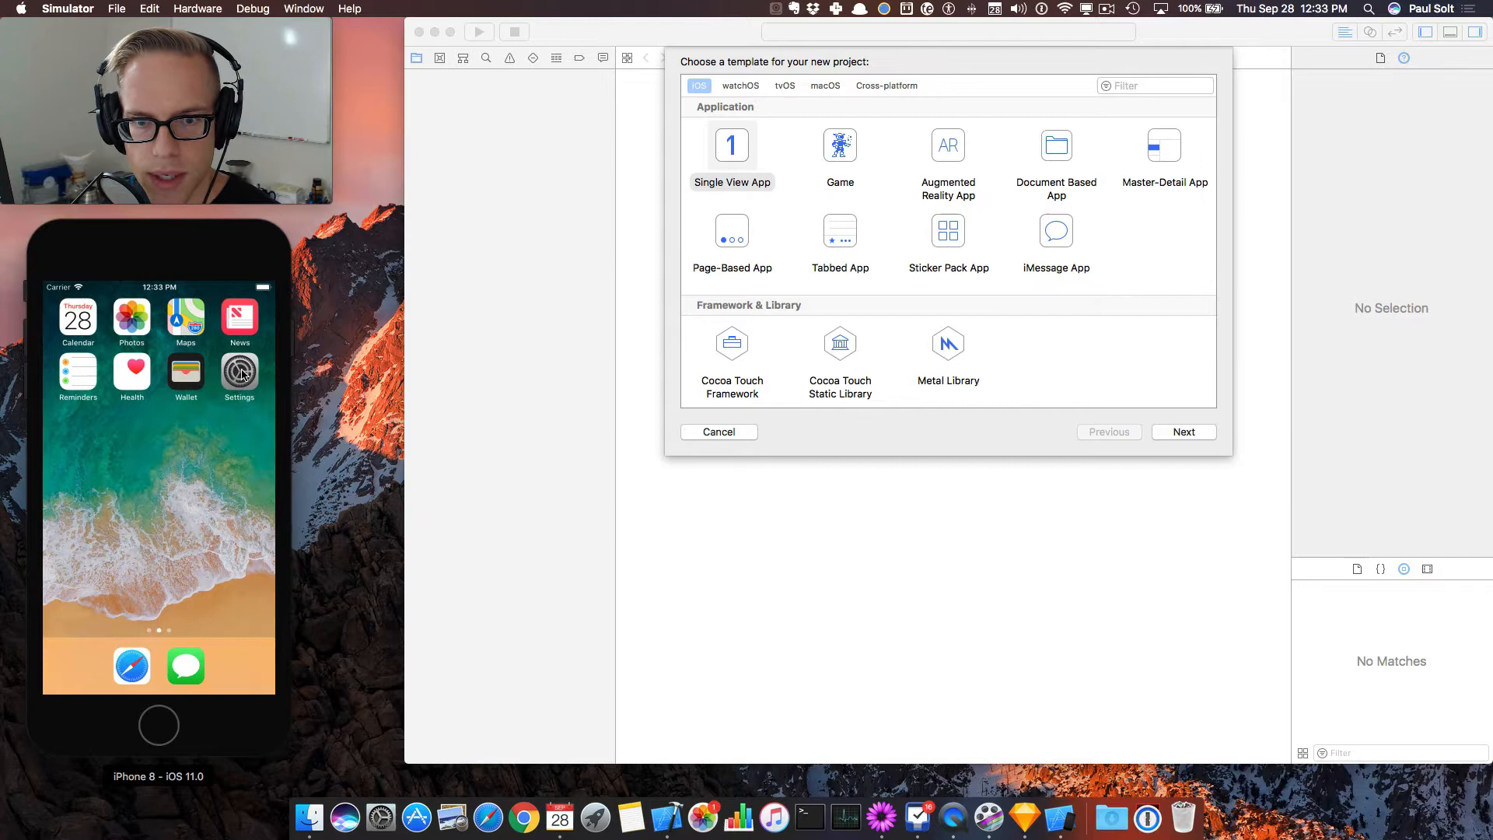
{"action": "scroll", "scroll_direction": "left", "scroll_amount": 3}
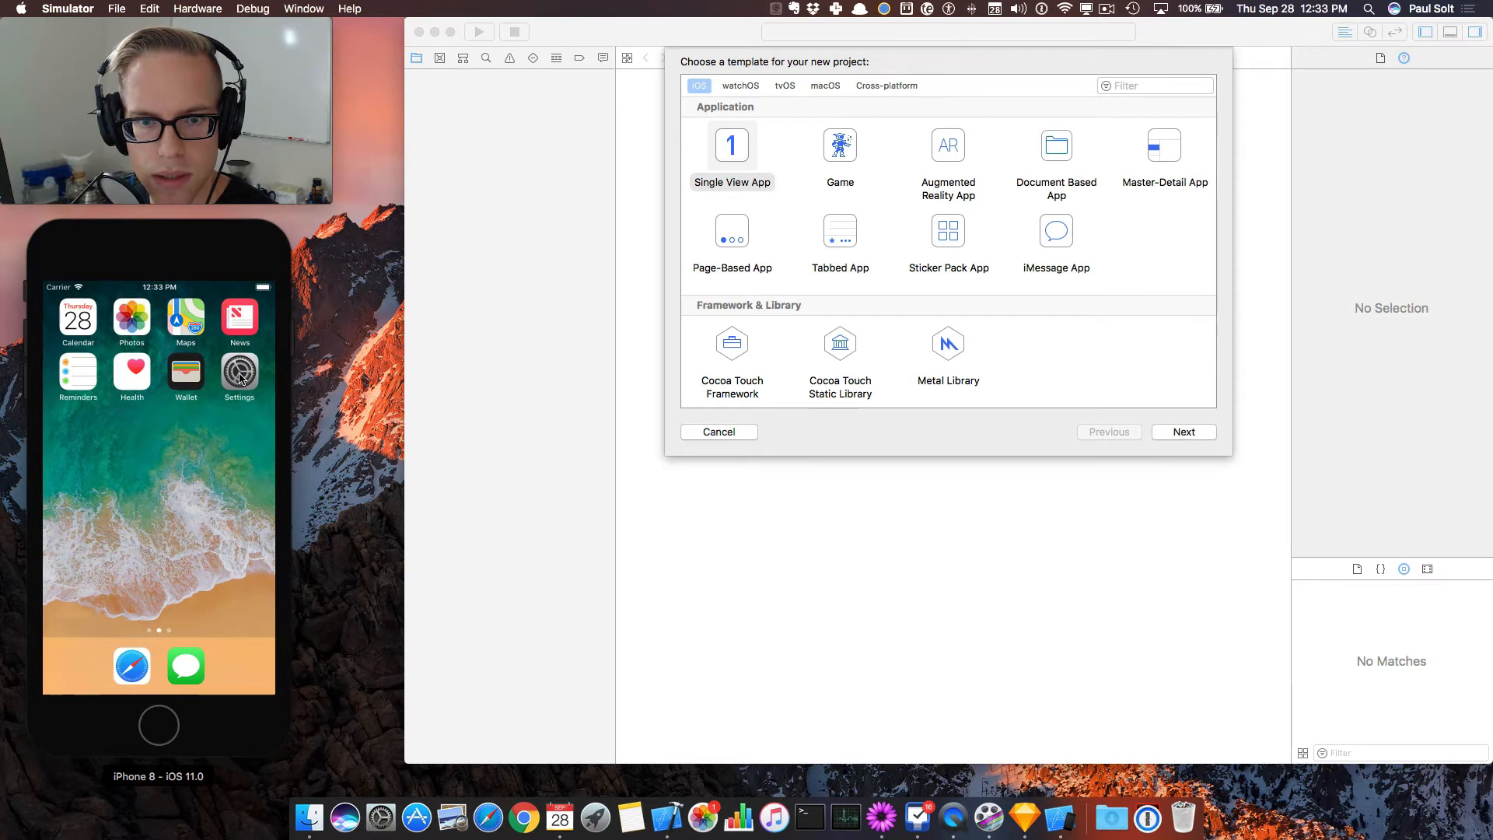
{"action": "left_click", "coordinate": [239, 373]}
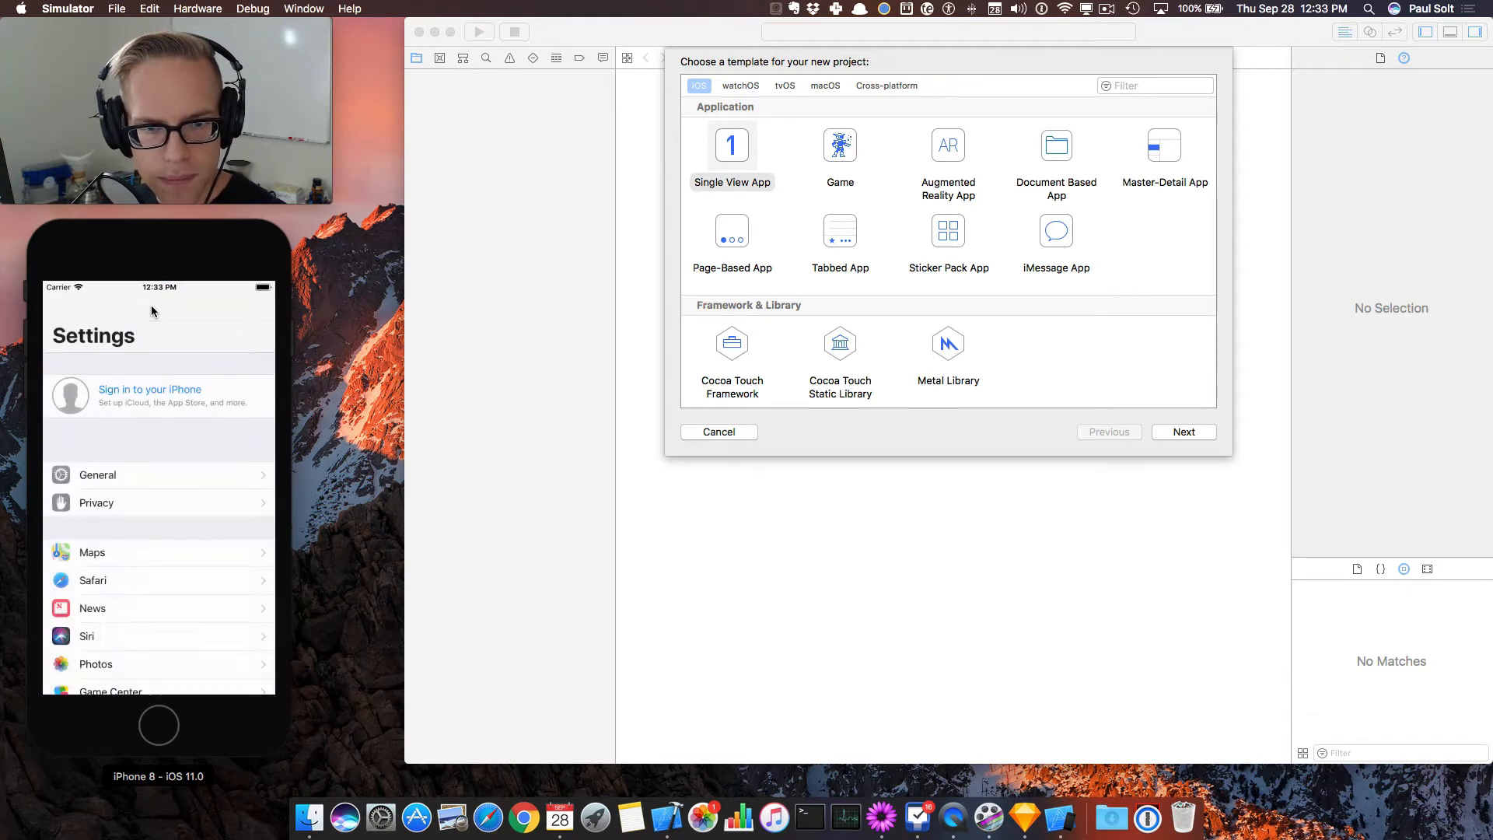
{"action": "mouse_move", "coordinate": [98, 555]}
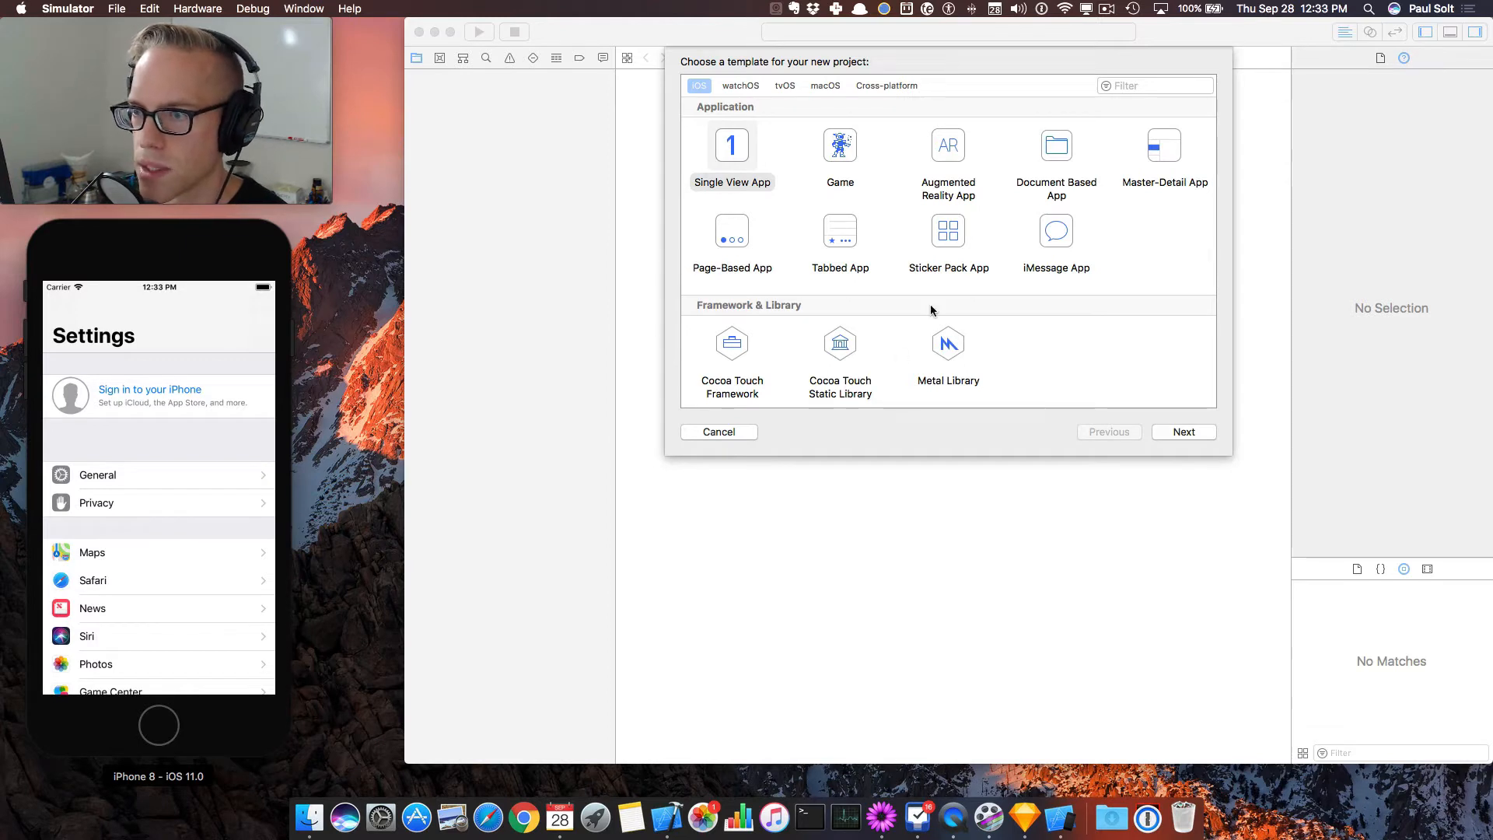
Continue with Single View App and name the product 'Tip Calculator'.
{"action": "left_click", "coordinate": [1184, 432]}
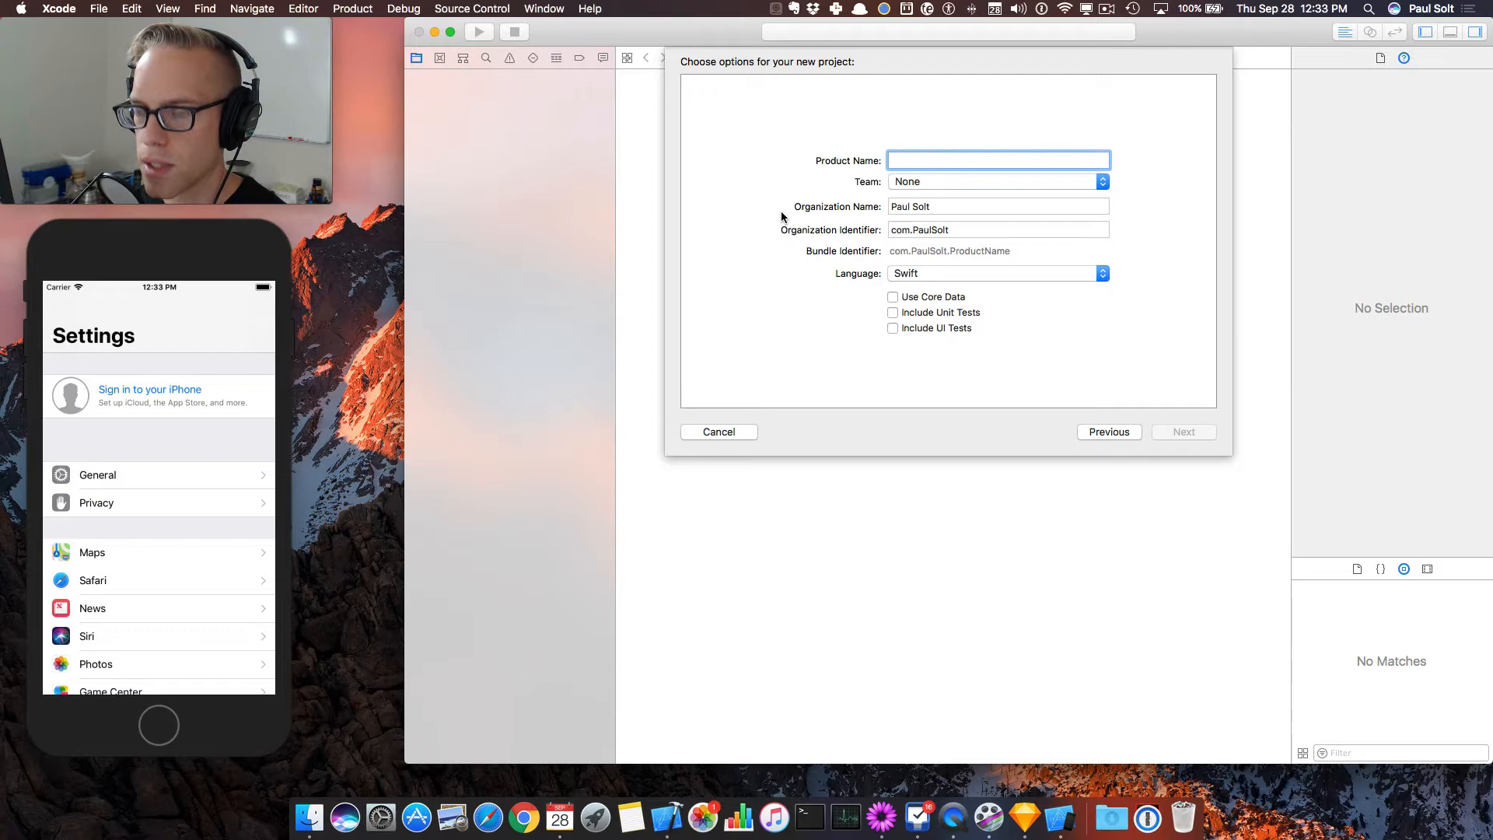
{"action": "type", "text": "Tip C"}
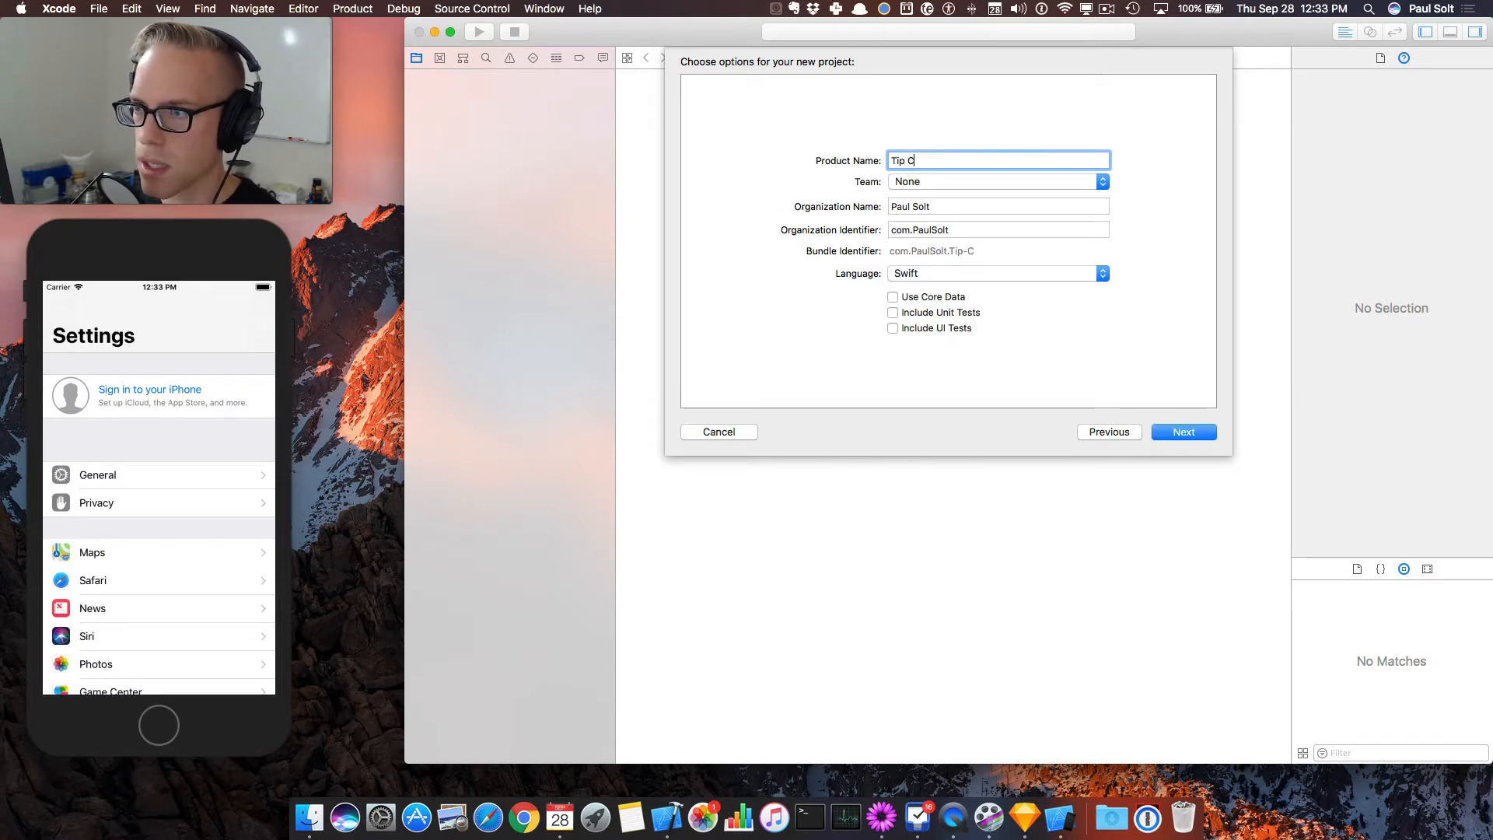
{"action": "type", "text": "alculator"}
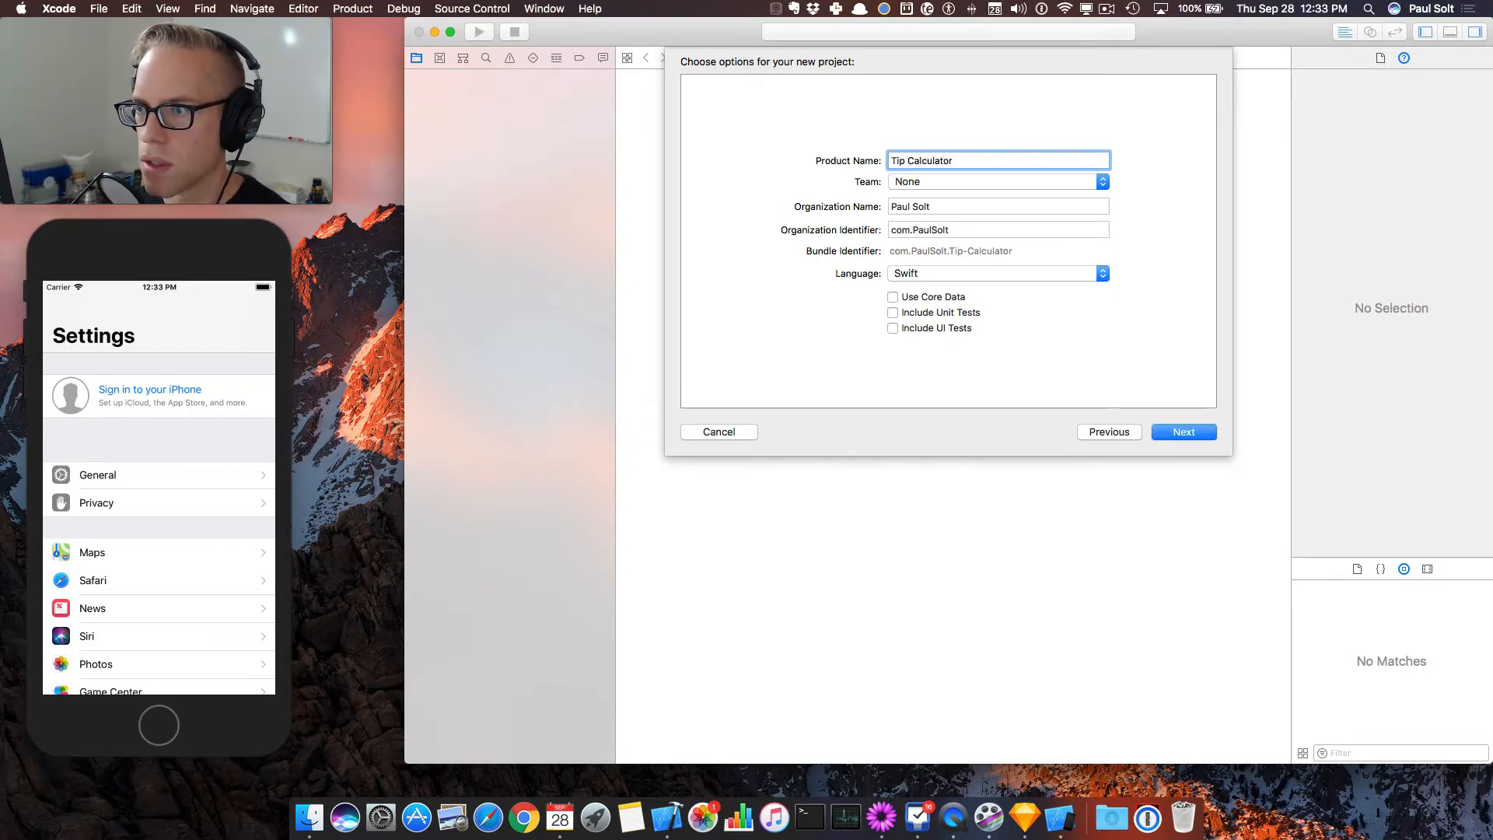
Assign the Personal Team and review the organization name and identifier.
{"action": "left_click", "coordinate": [997, 181]}
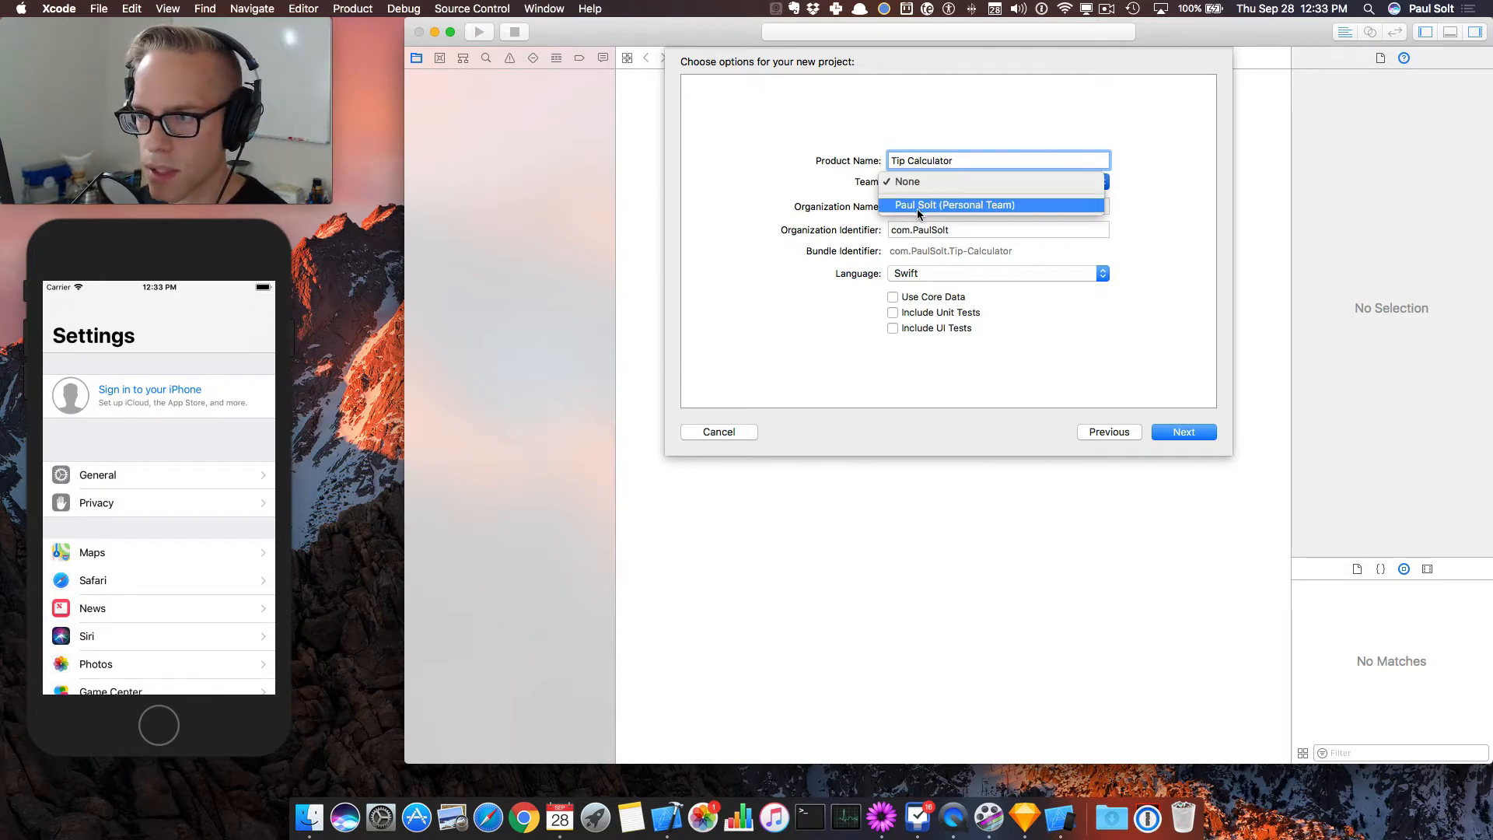
{"action": "left_click", "coordinate": [953, 205]}
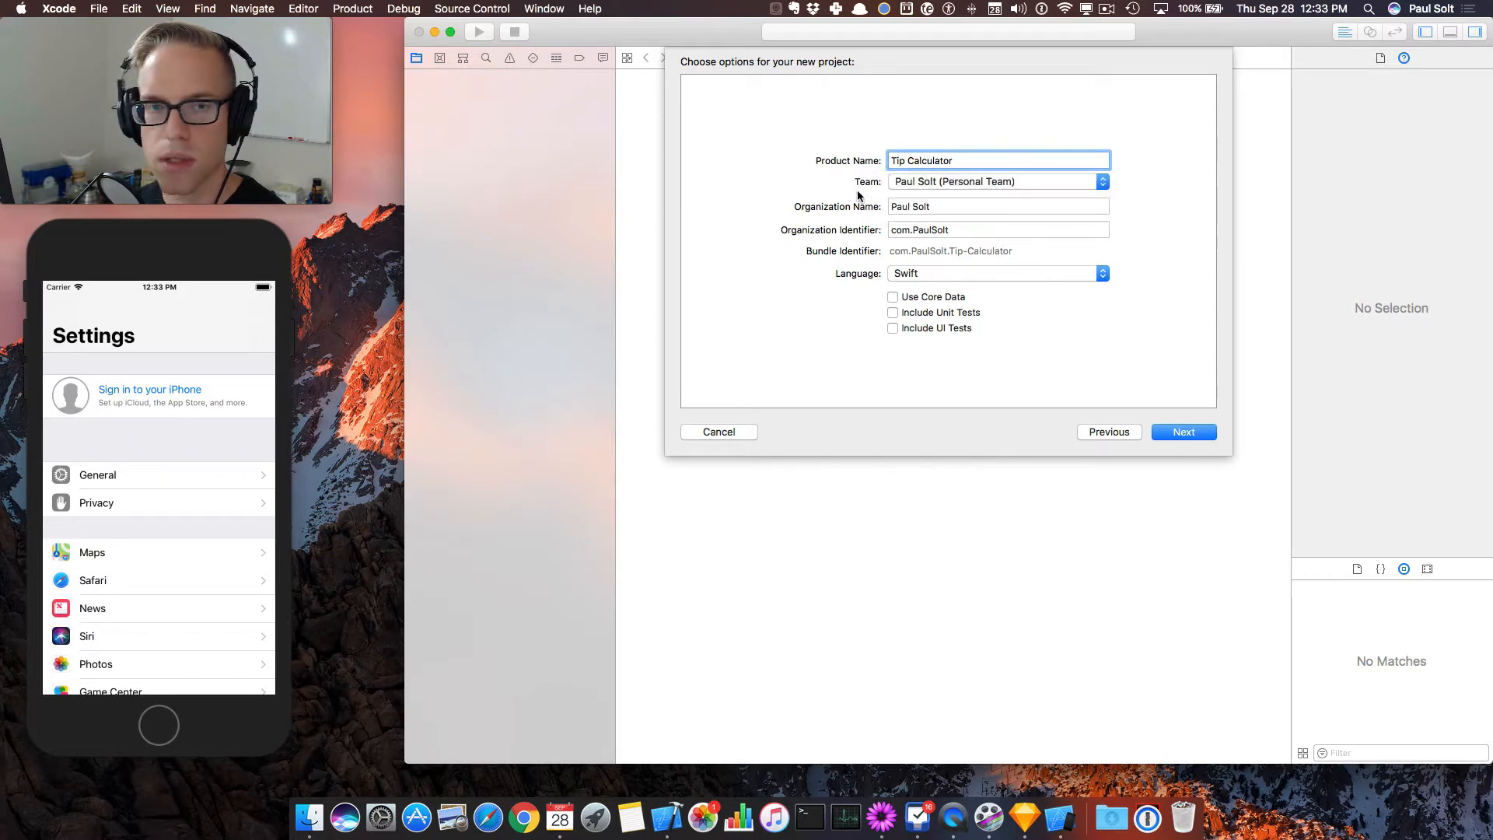
{"action": "mouse_move", "coordinate": [951, 224]}
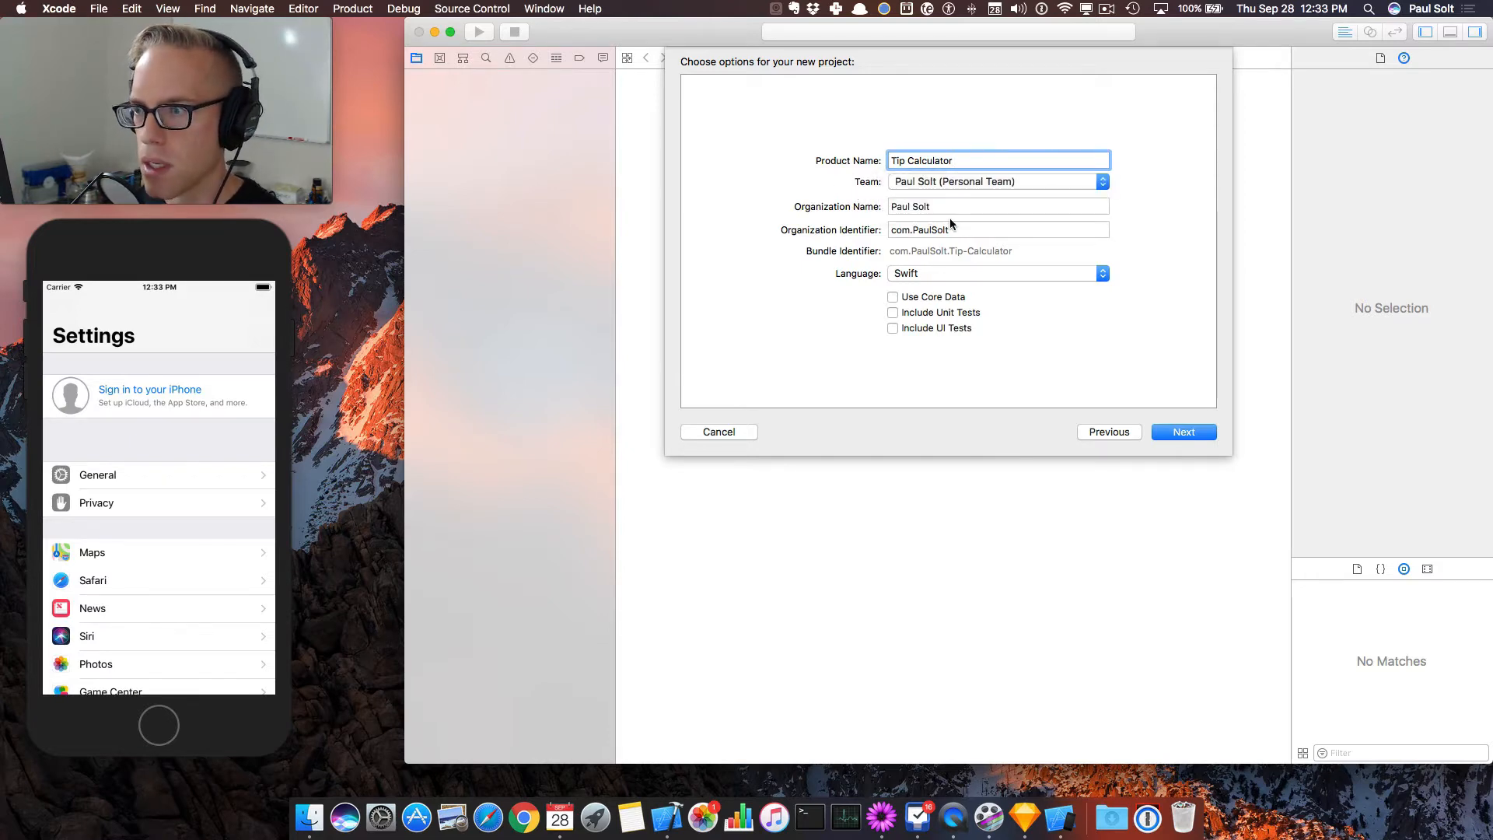
{"action": "left_click", "coordinate": [997, 206]}
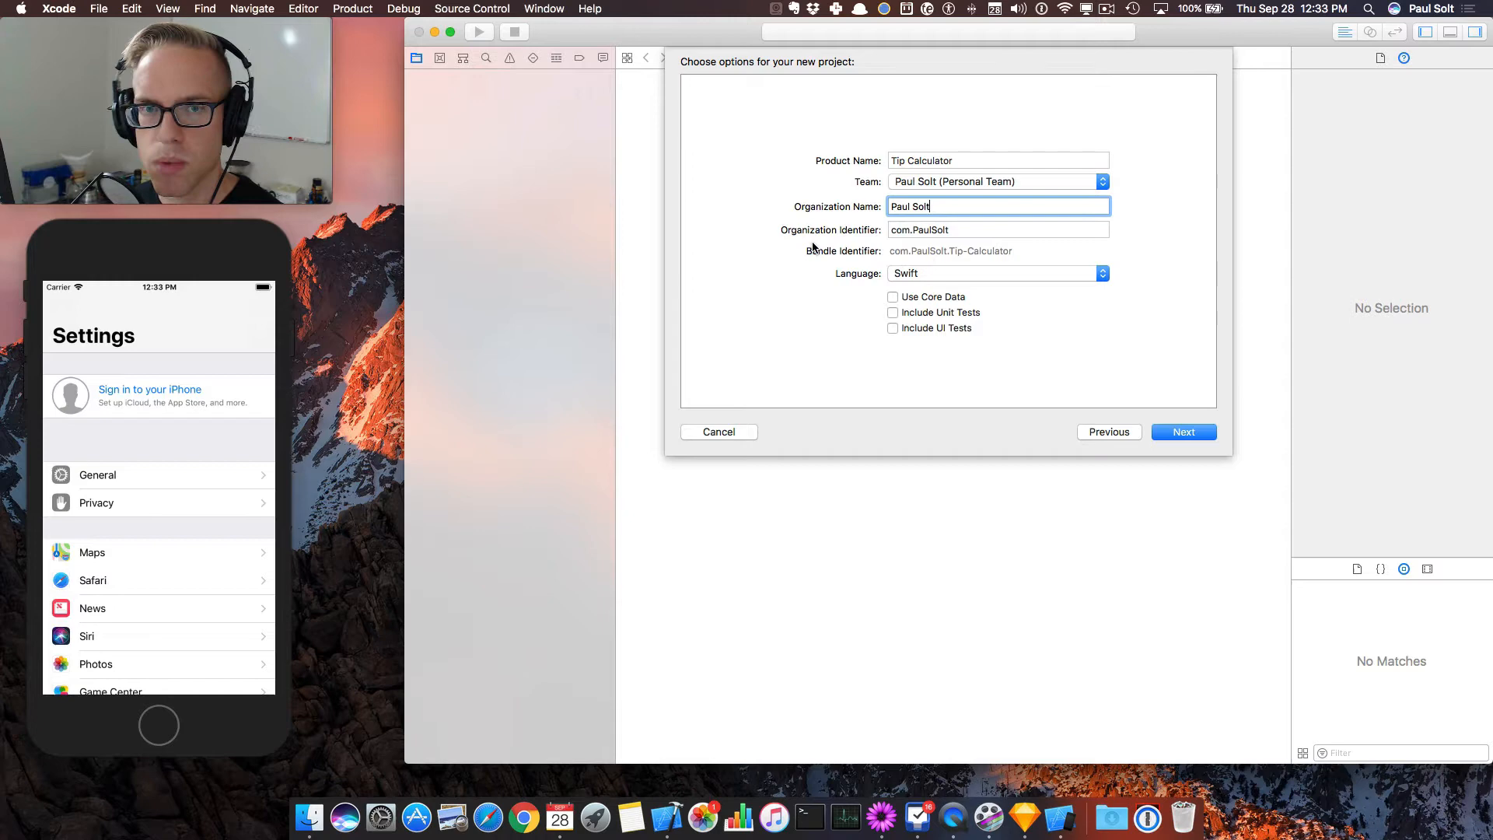
{"action": "left_click", "coordinate": [997, 230]}
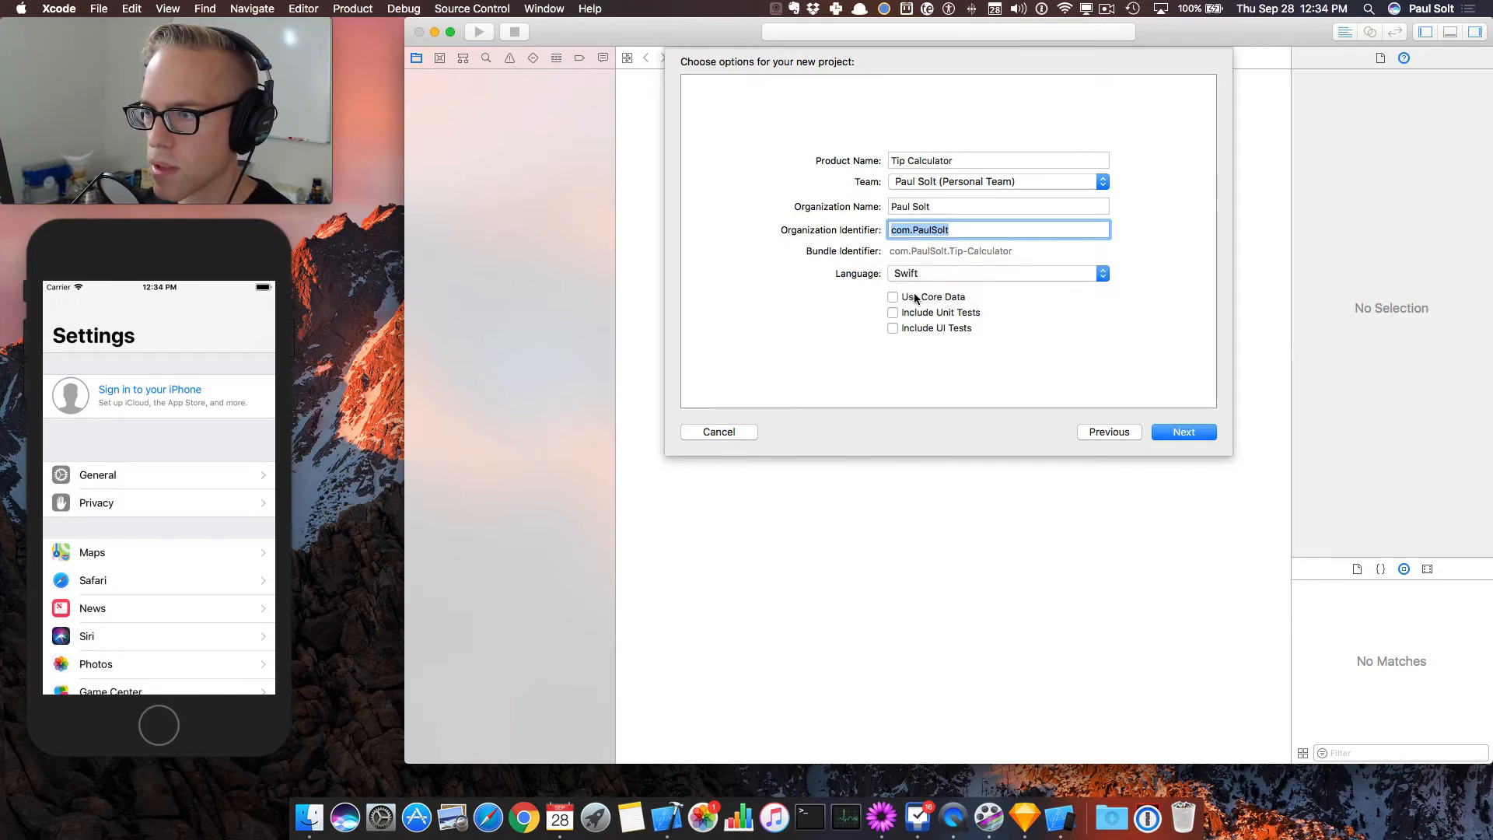
{"action": "mouse_move", "coordinate": [1137, 425]}
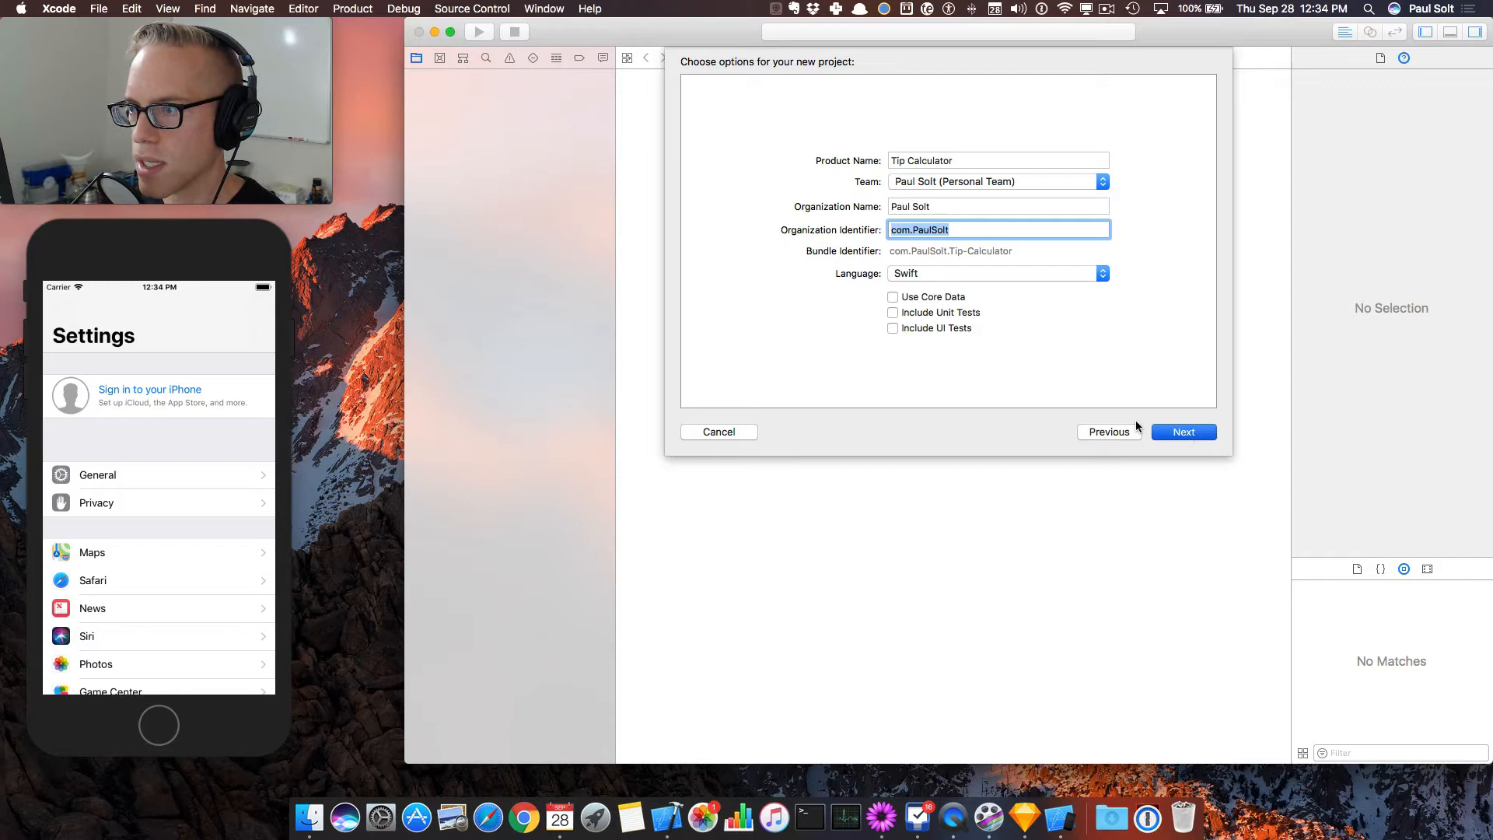
Create Tip Calculator in the projects folder with a local Git repository.
{"action": "left_click", "coordinate": [1184, 431]}
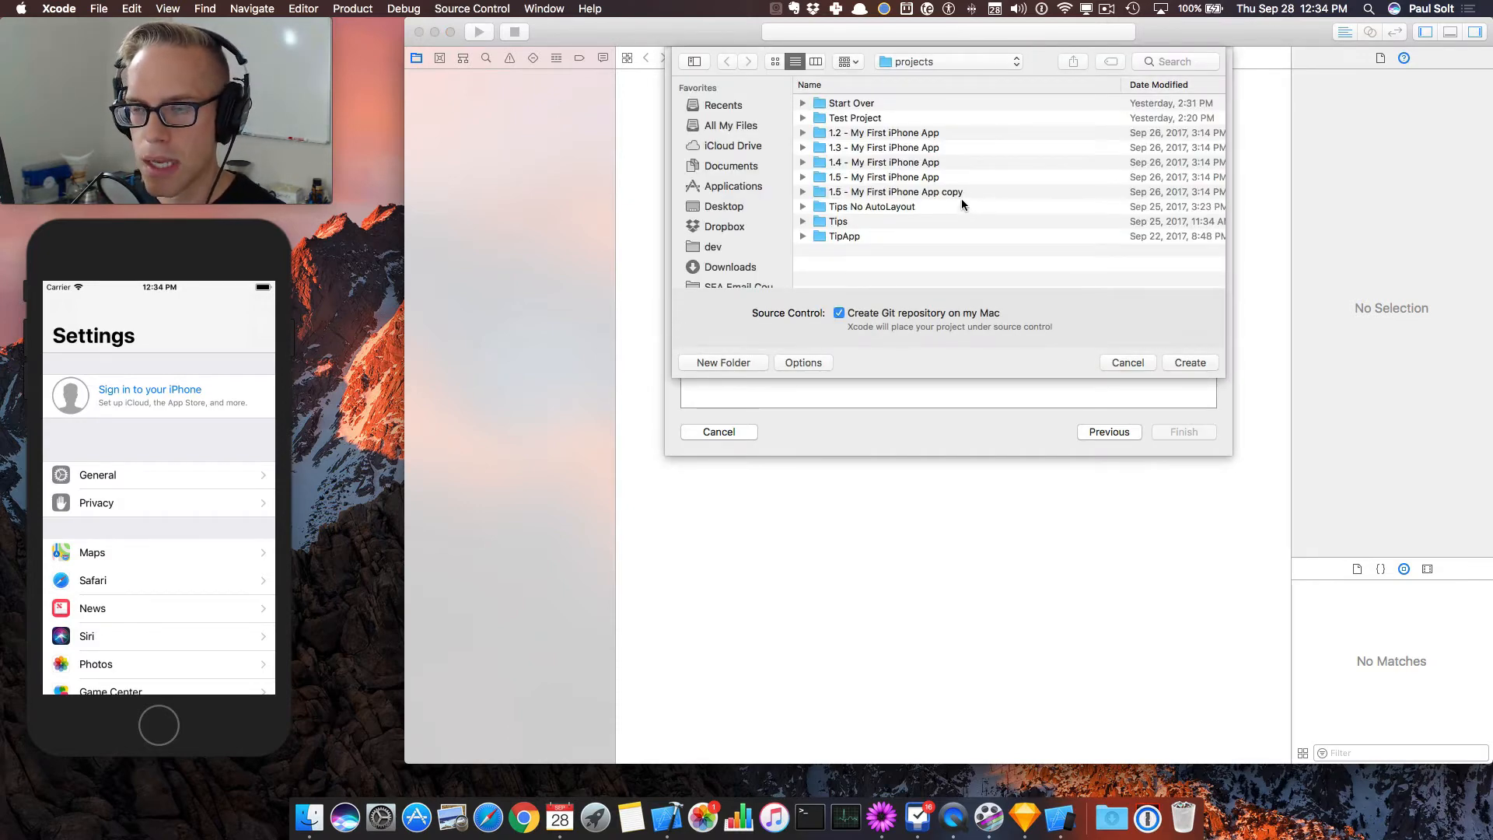
{"action": "mouse_move", "coordinate": [908, 214]}
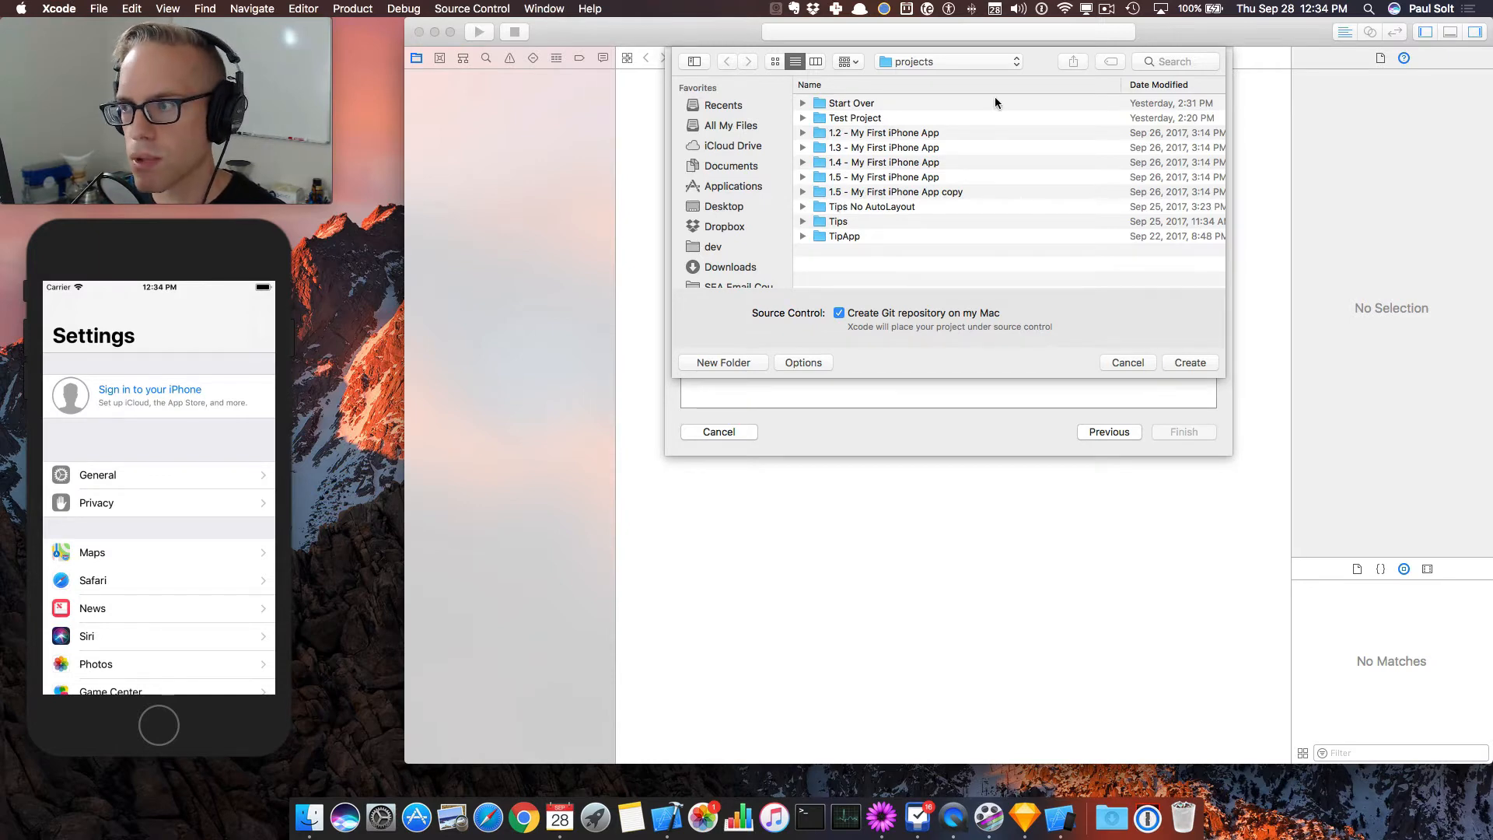
{"action": "mouse_move", "coordinate": [905, 265]}
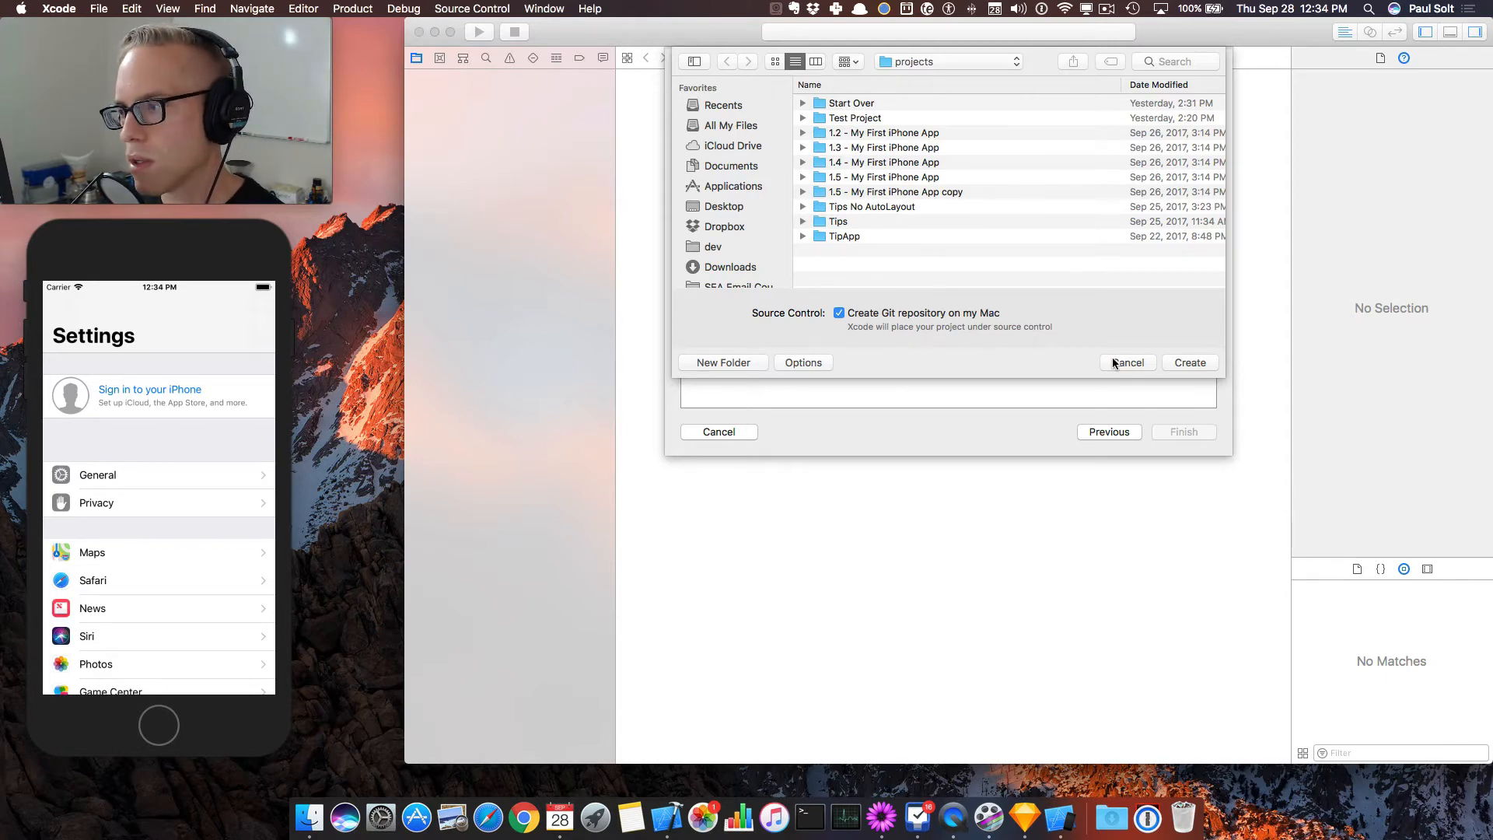
{"action": "mouse_move", "coordinate": [917, 318]}
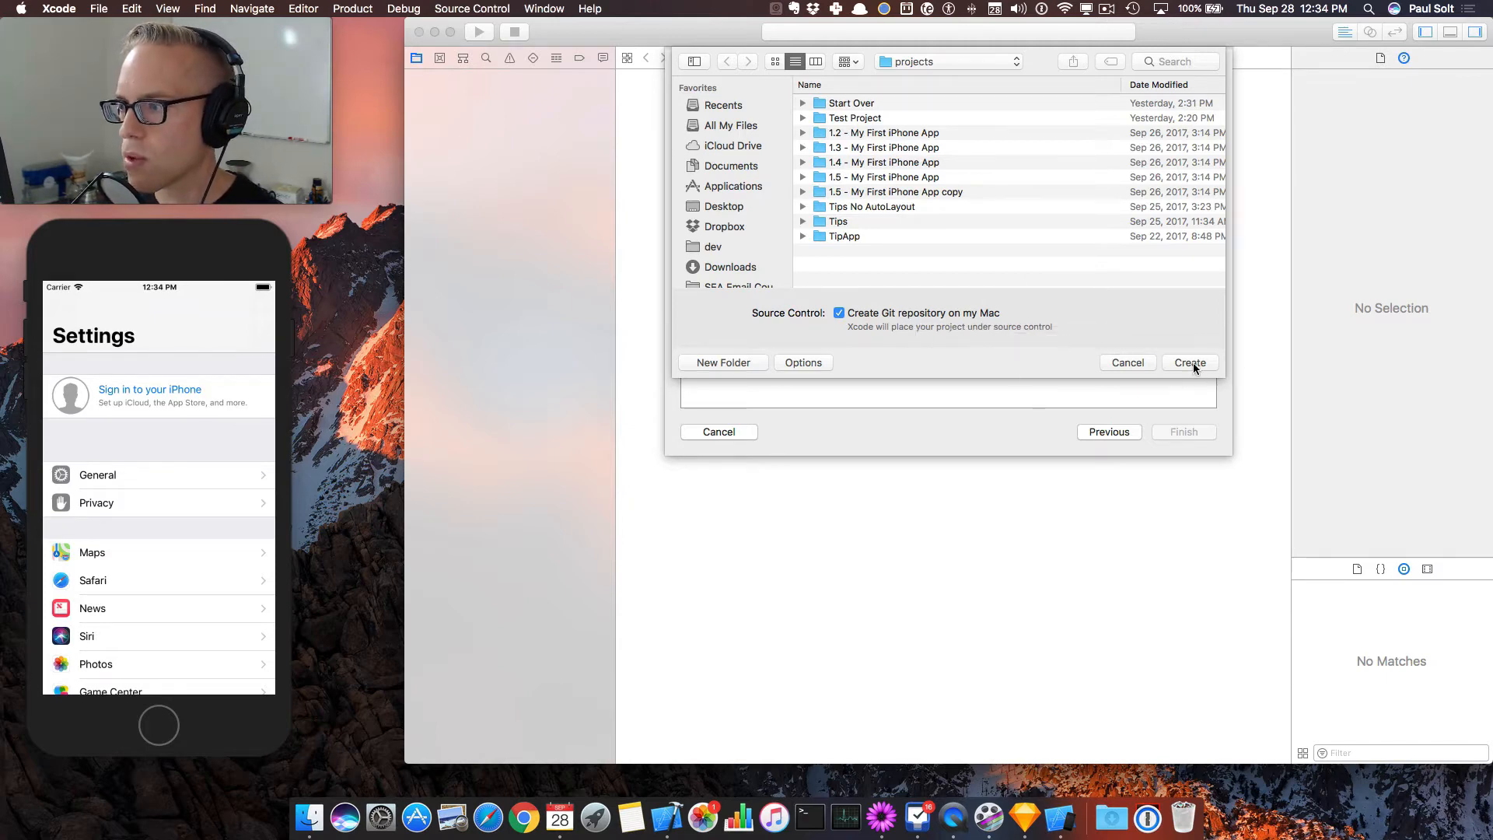
{"action": "left_click", "coordinate": [1190, 362]}
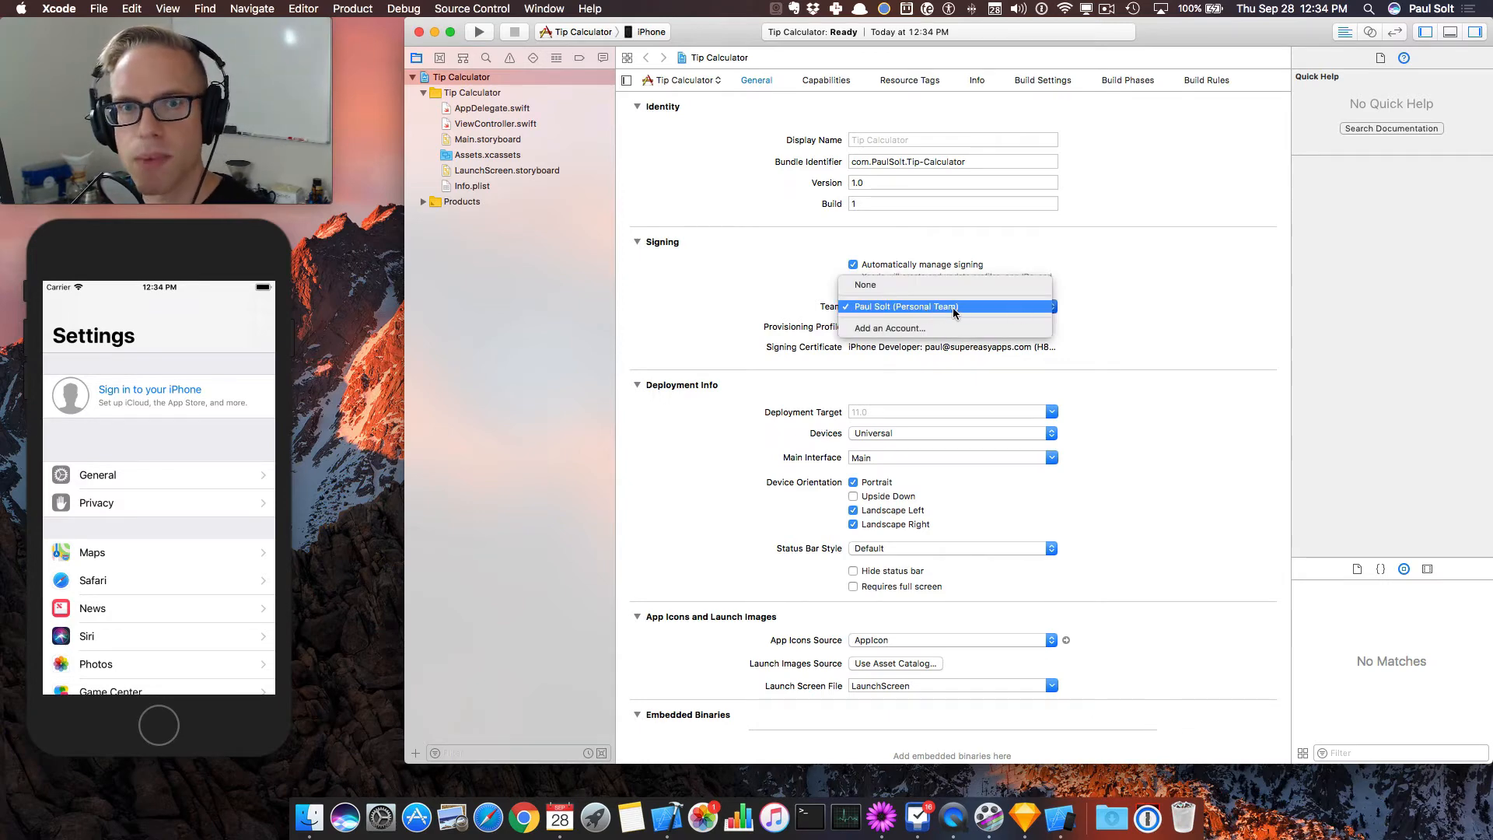
Sign with the Personal Team, choose the iPhone 8 destination, and run the app.
{"action": "left_click", "coordinate": [905, 306]}
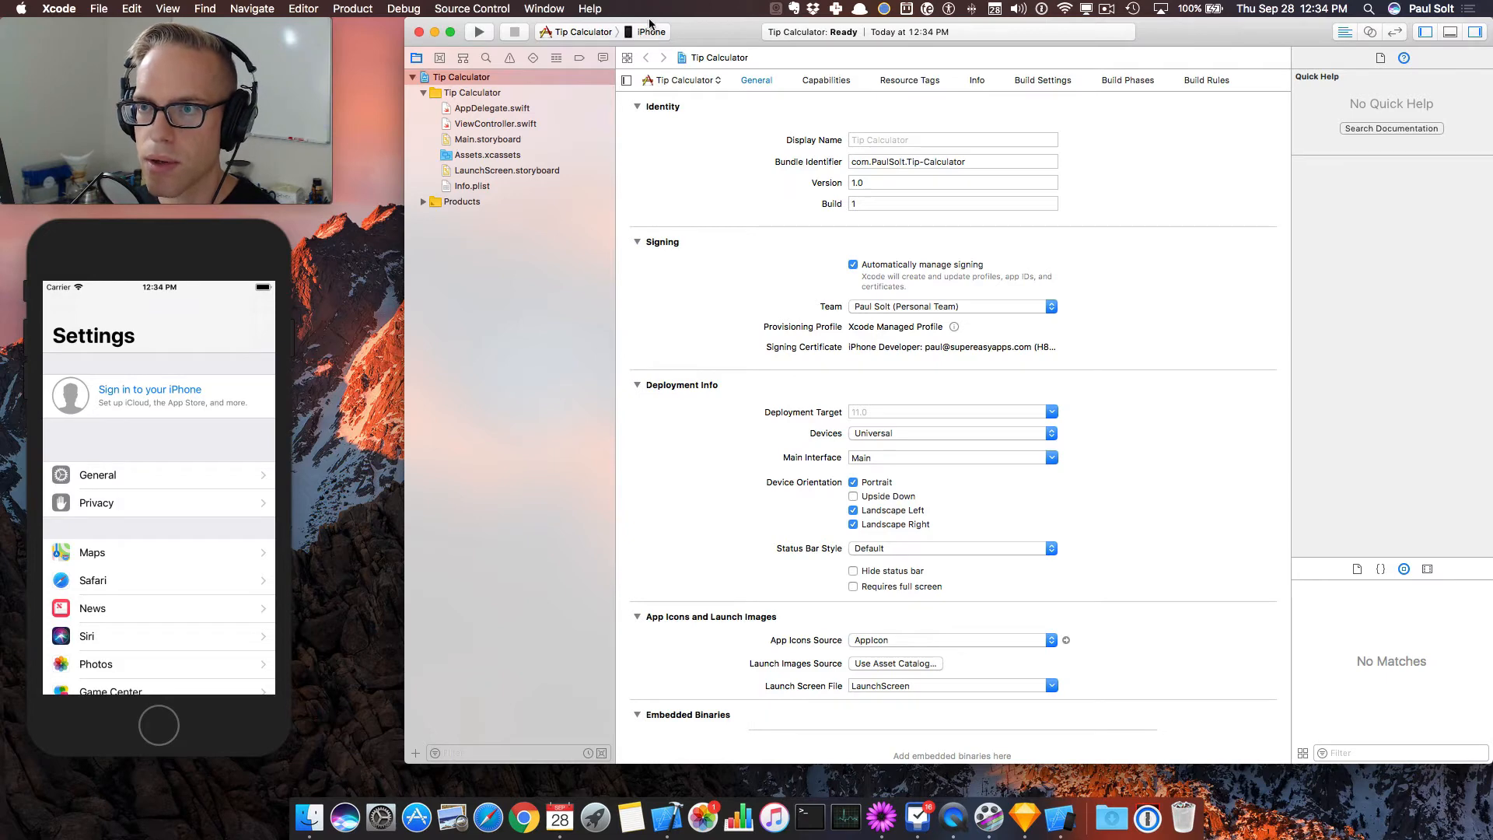
{"action": "left_click", "coordinate": [652, 31]}
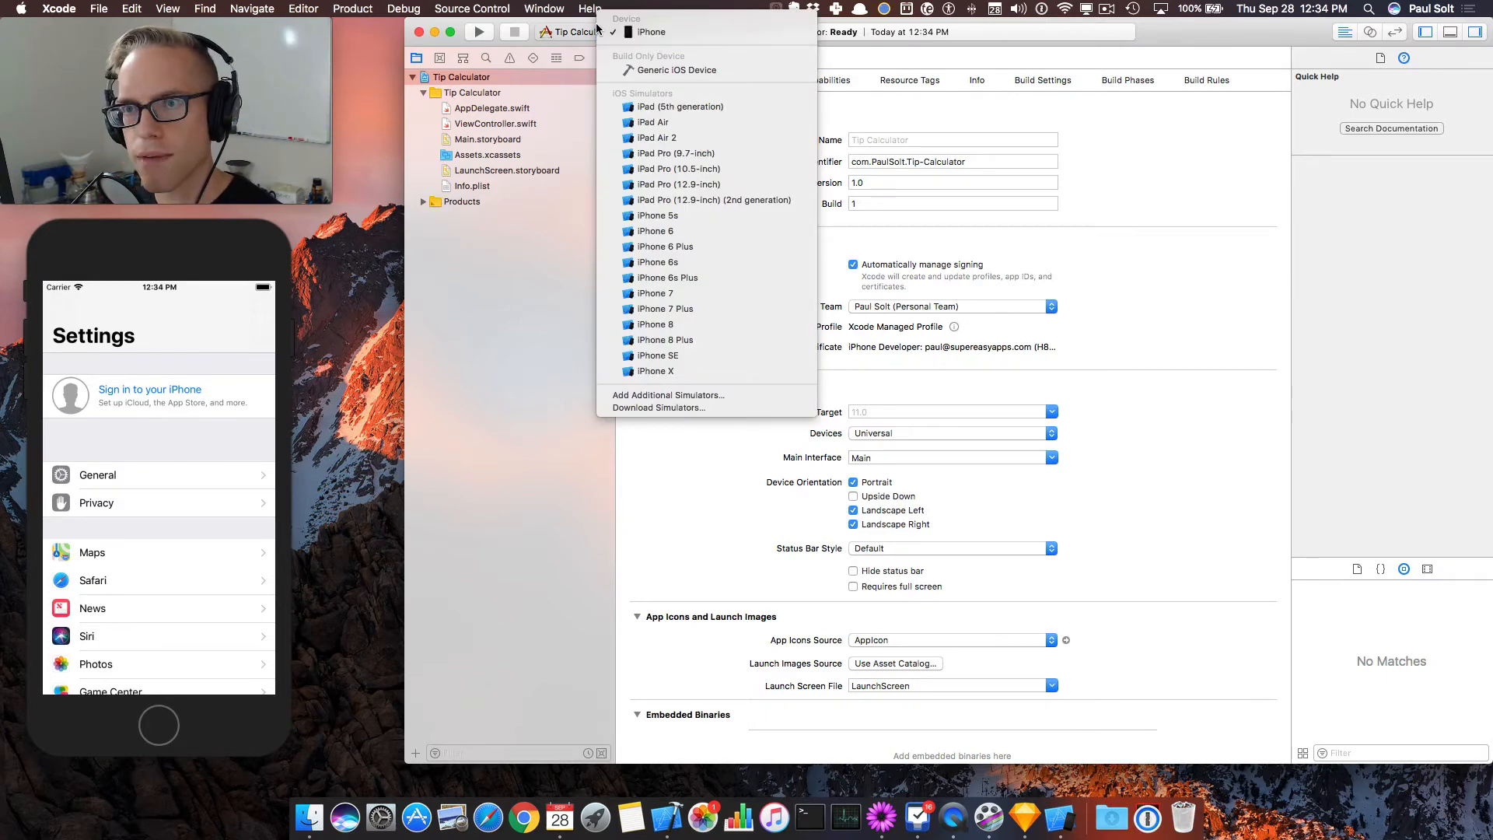
{"action": "mouse_move", "coordinate": [650, 31]}
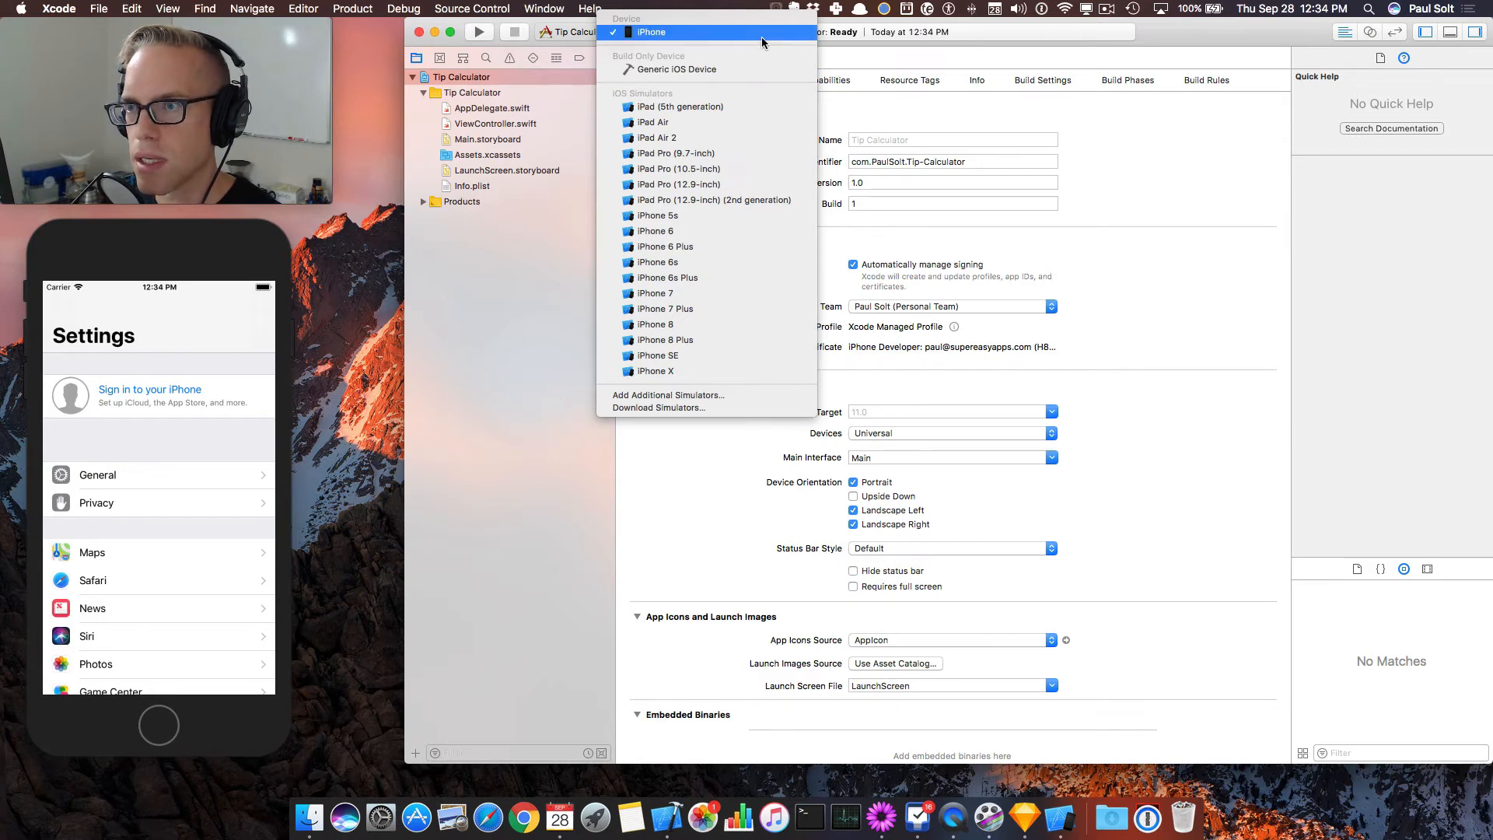
{"action": "mouse_move", "coordinate": [657, 324]}
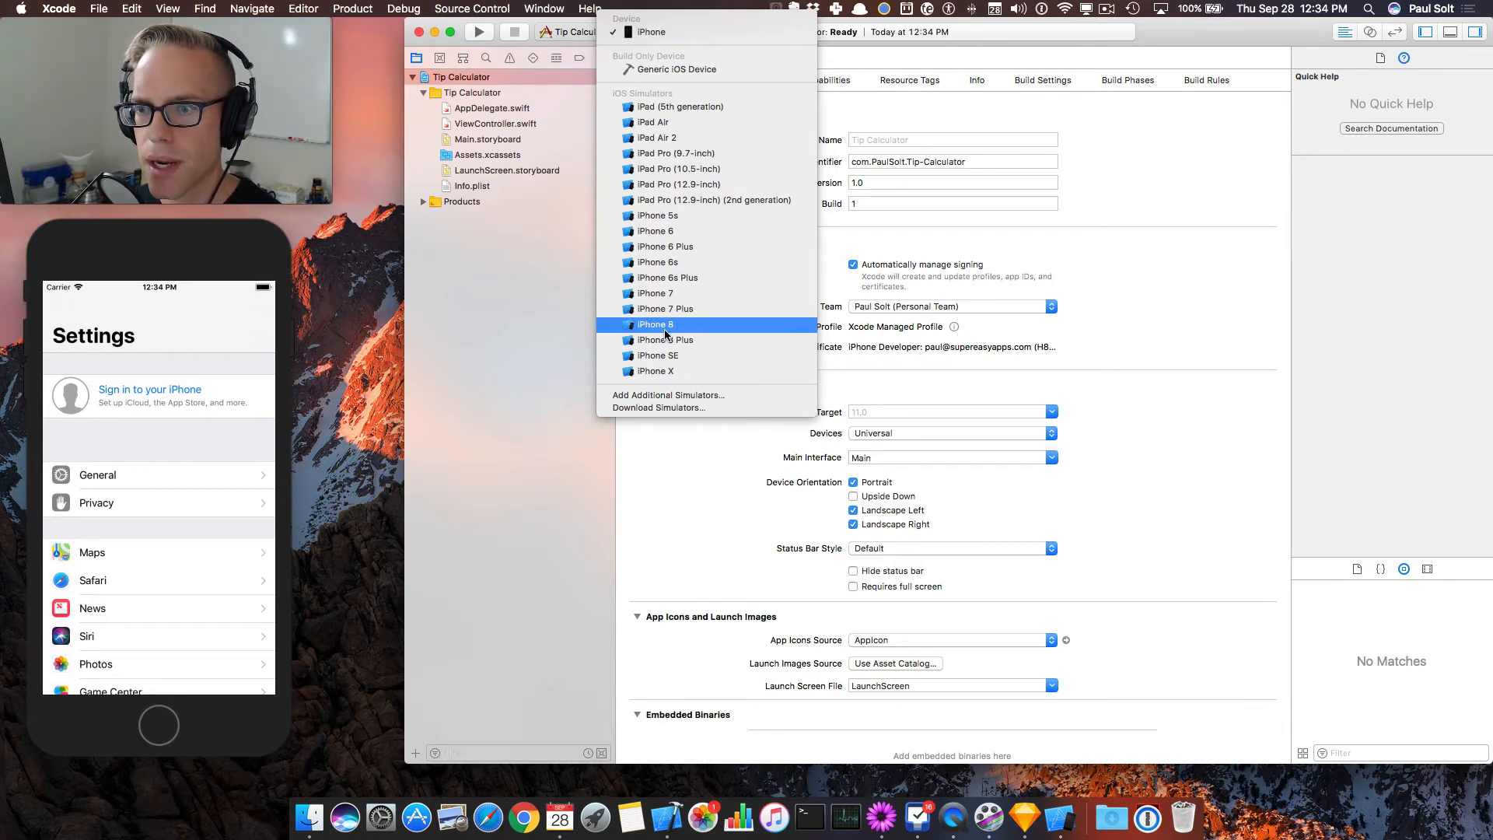
{"action": "left_click", "coordinate": [657, 324]}
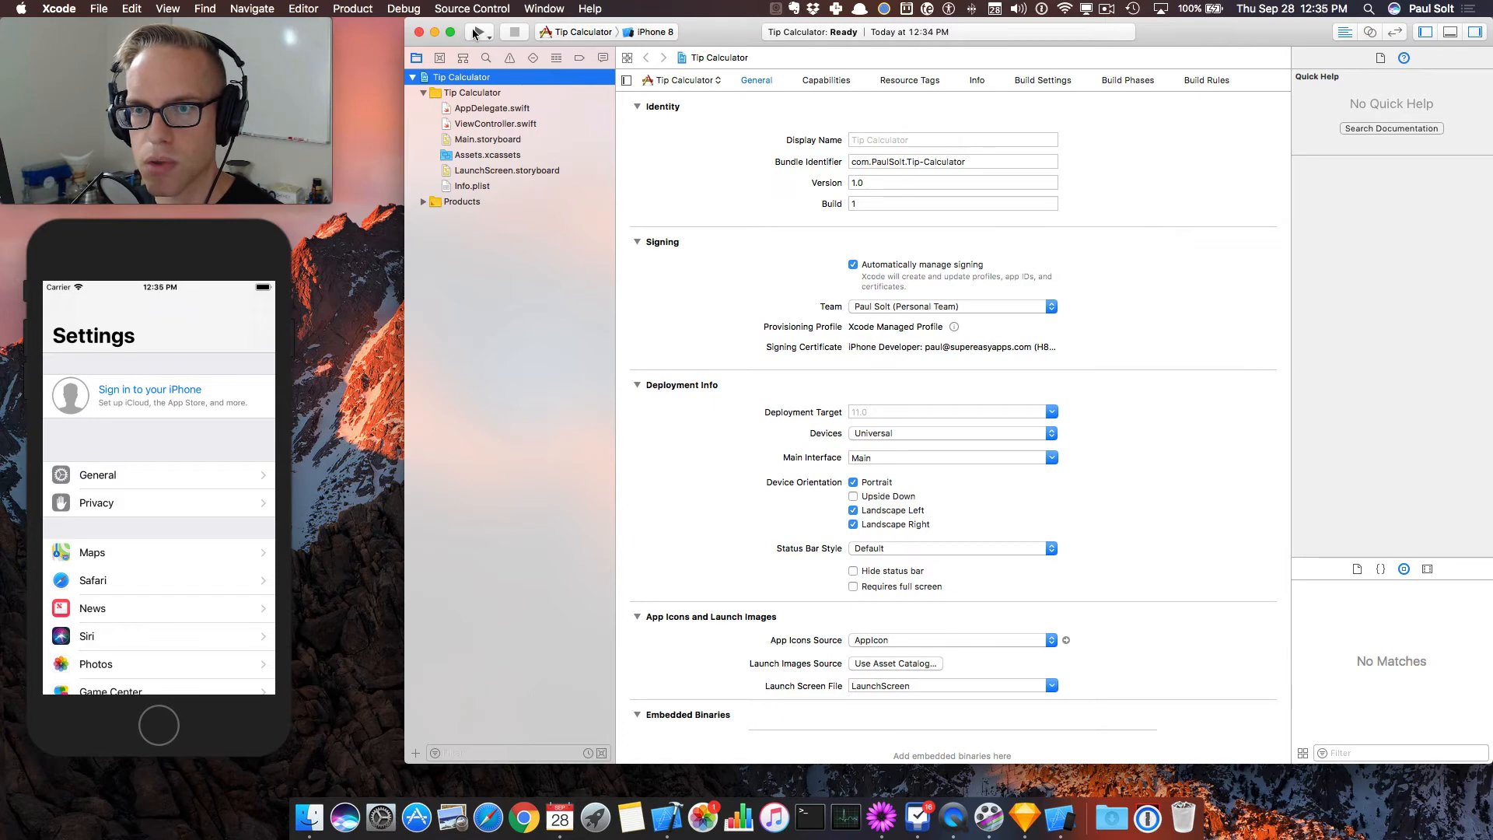
{"action": "left_click", "coordinate": [478, 32]}
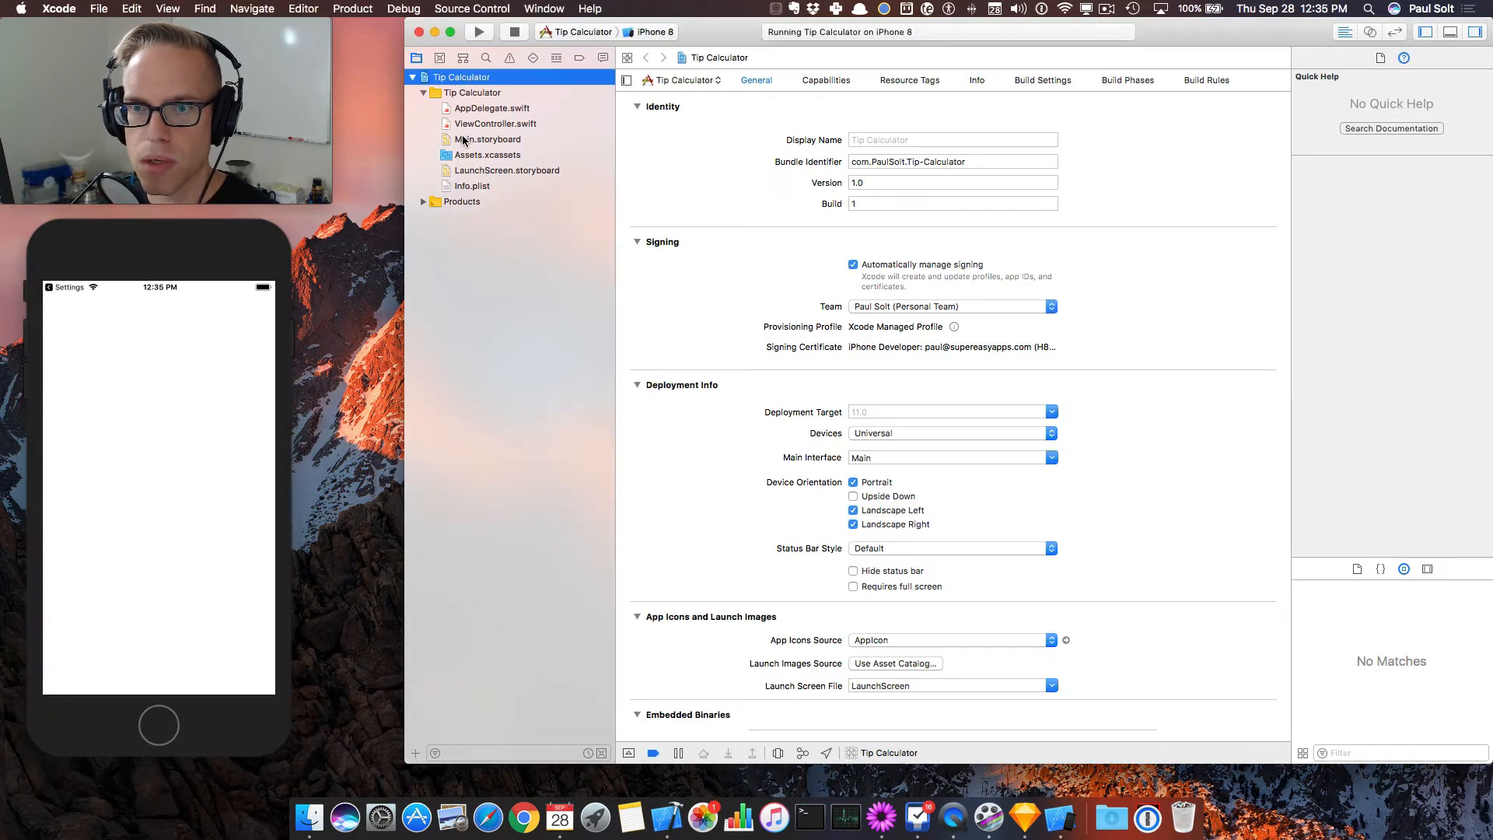
Drop a Label near the top of Main.storyboard's view controller and rerun.
{"action": "left_click", "coordinate": [487, 140]}
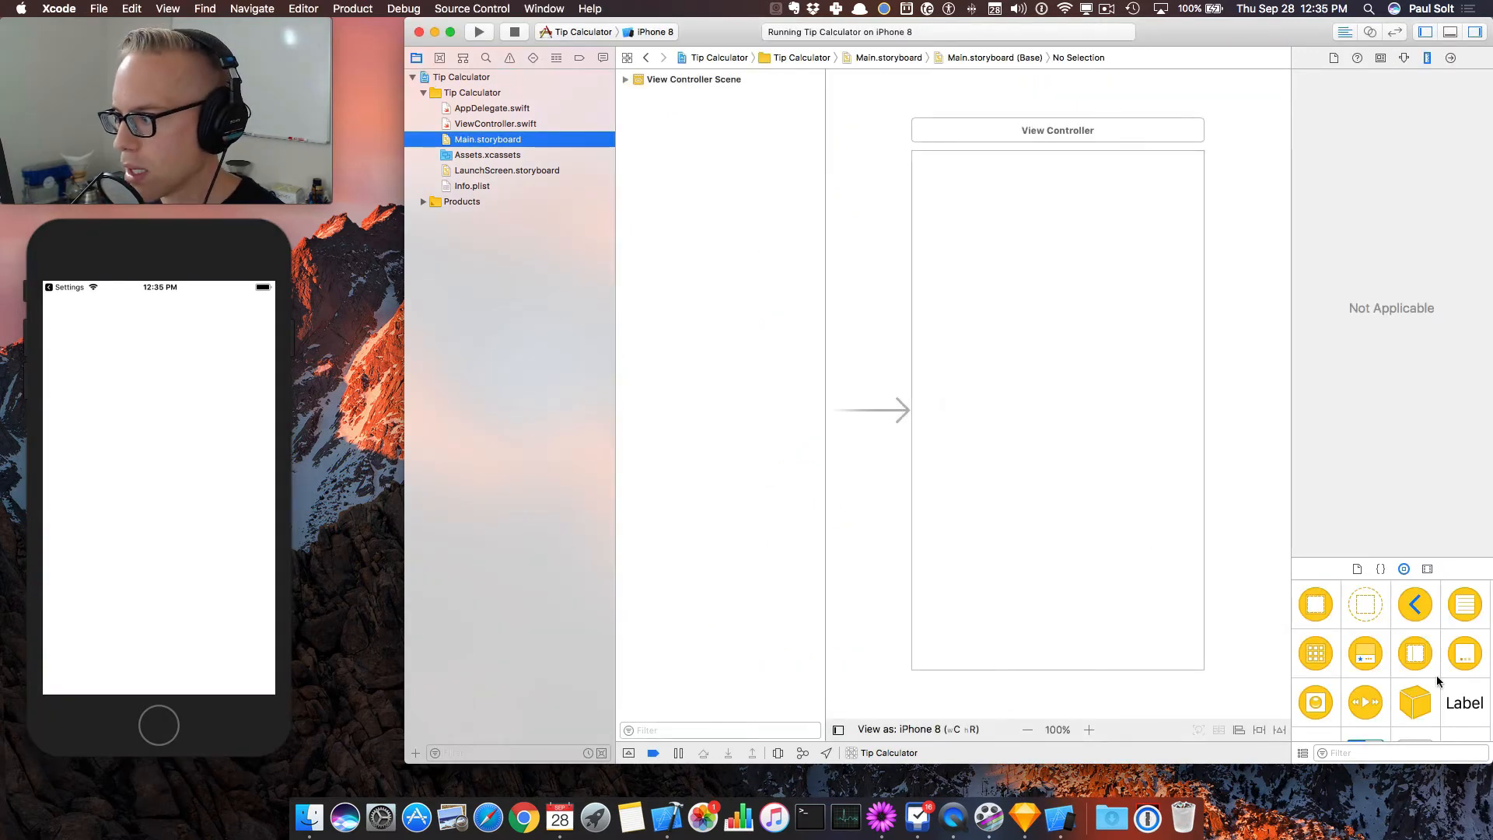
{"action": "left_click_drag", "start_coordinate": [1464, 703], "coordinate": [1057, 203]}
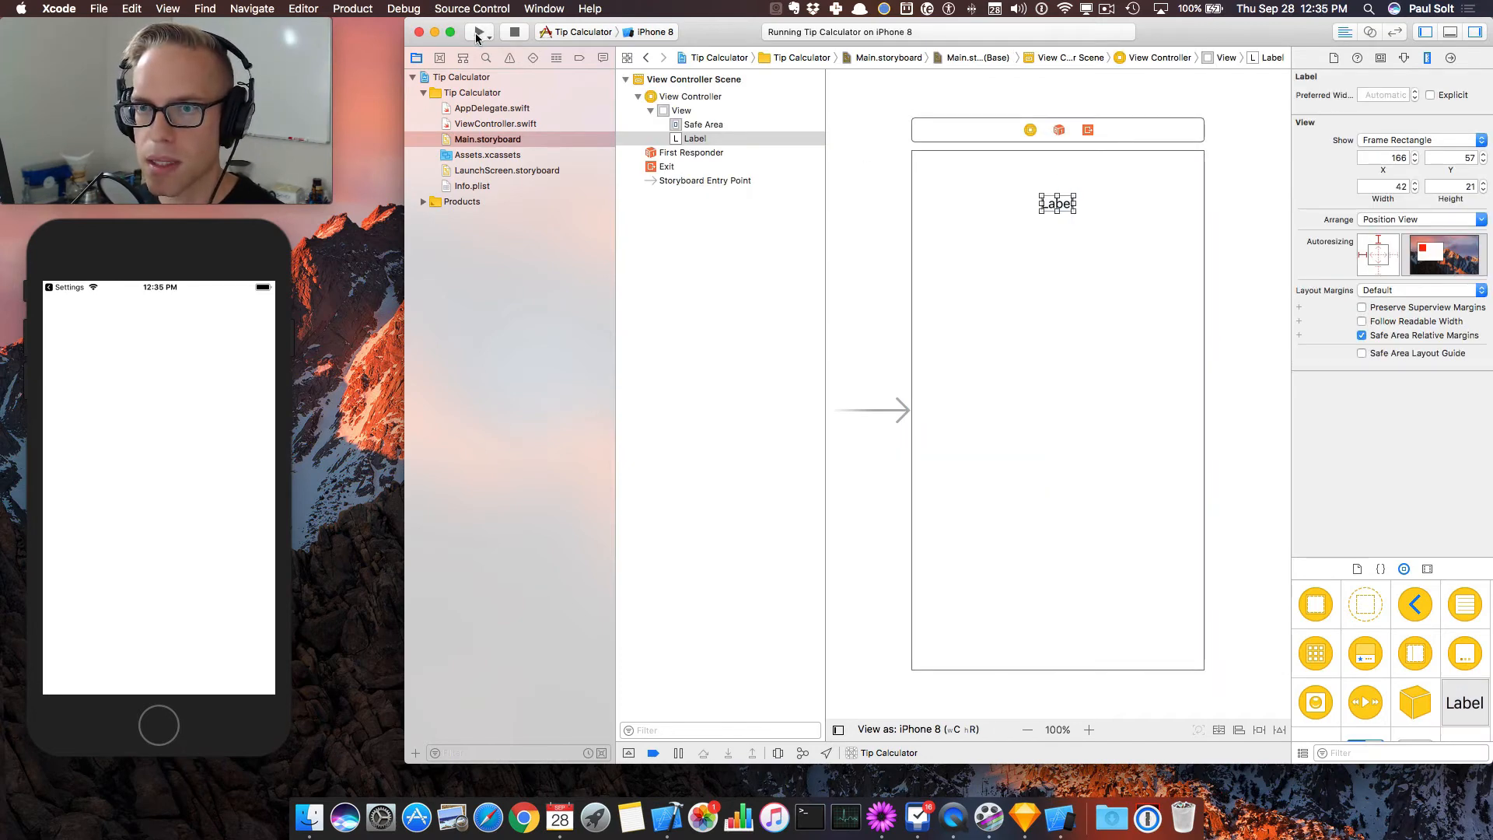
{"action": "left_click", "coordinate": [476, 32]}
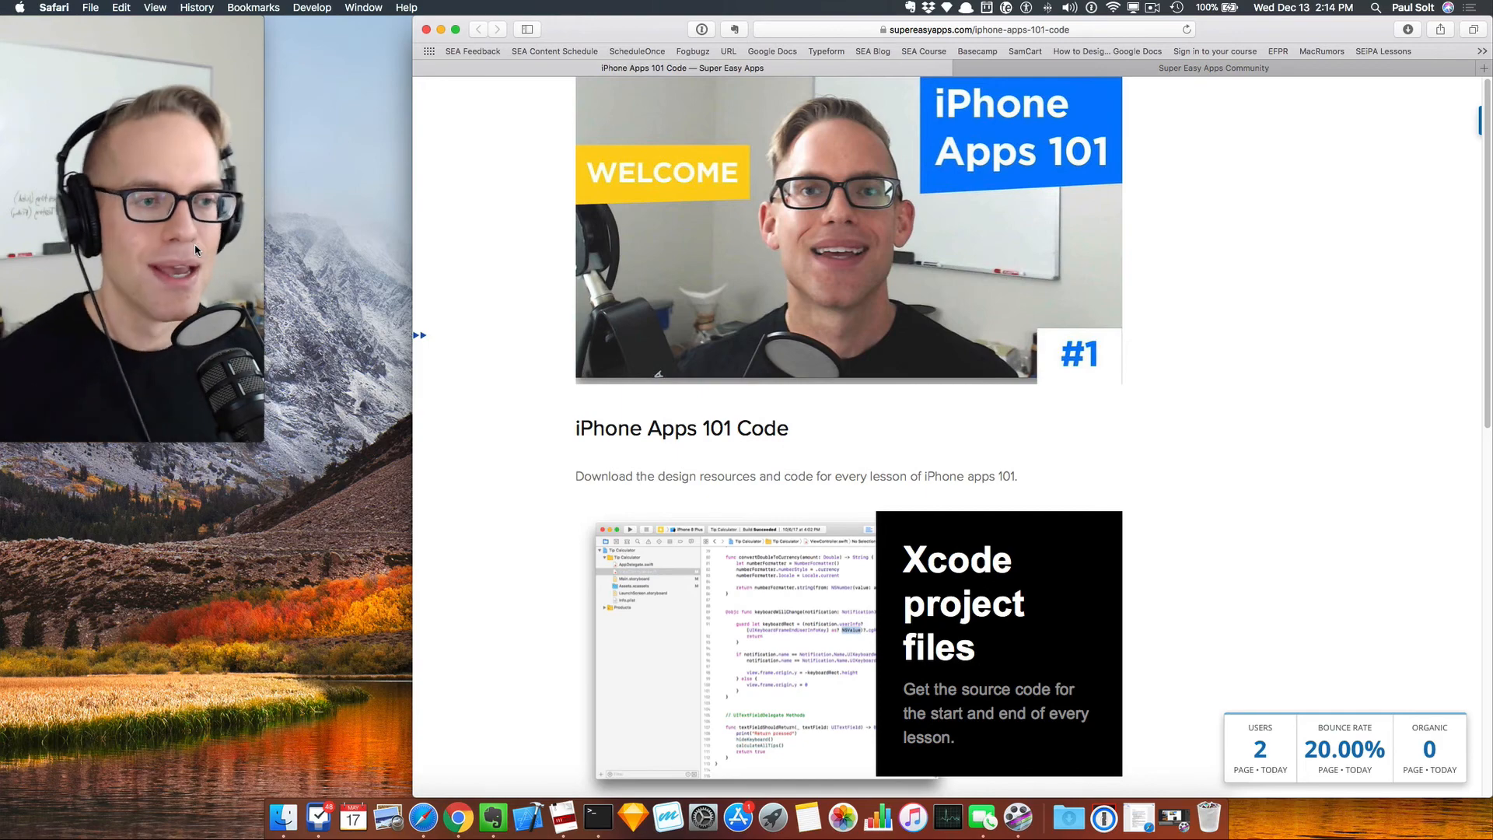
Scroll to the iPhone Apps 101 Code form and submit it with Download Now.
{"action": "scroll", "scroll_direction": "down", "scroll_amount": 3}
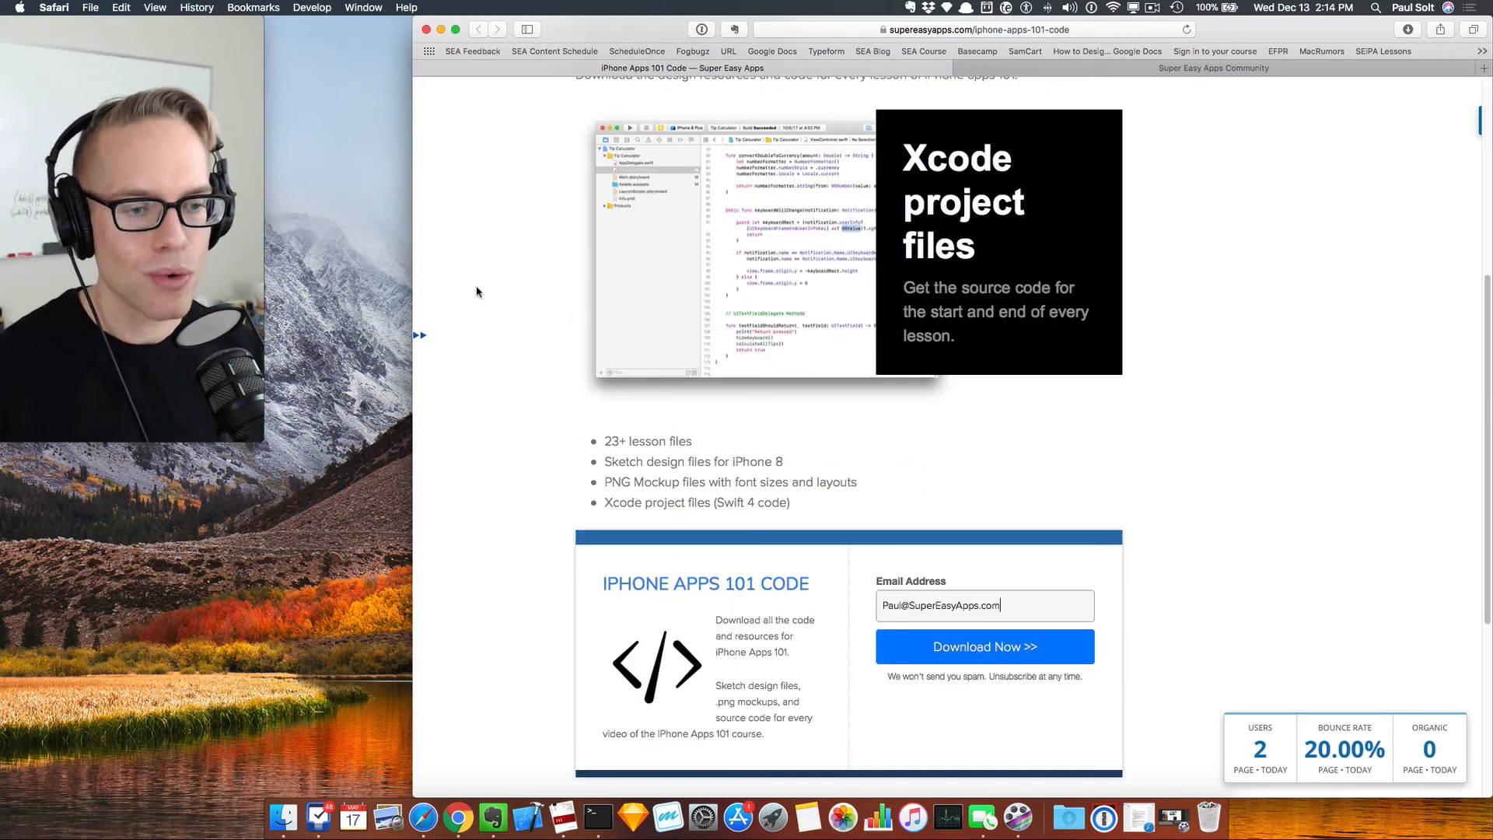
{"action": "scroll", "scroll_direction": "down", "scroll_amount": 3}
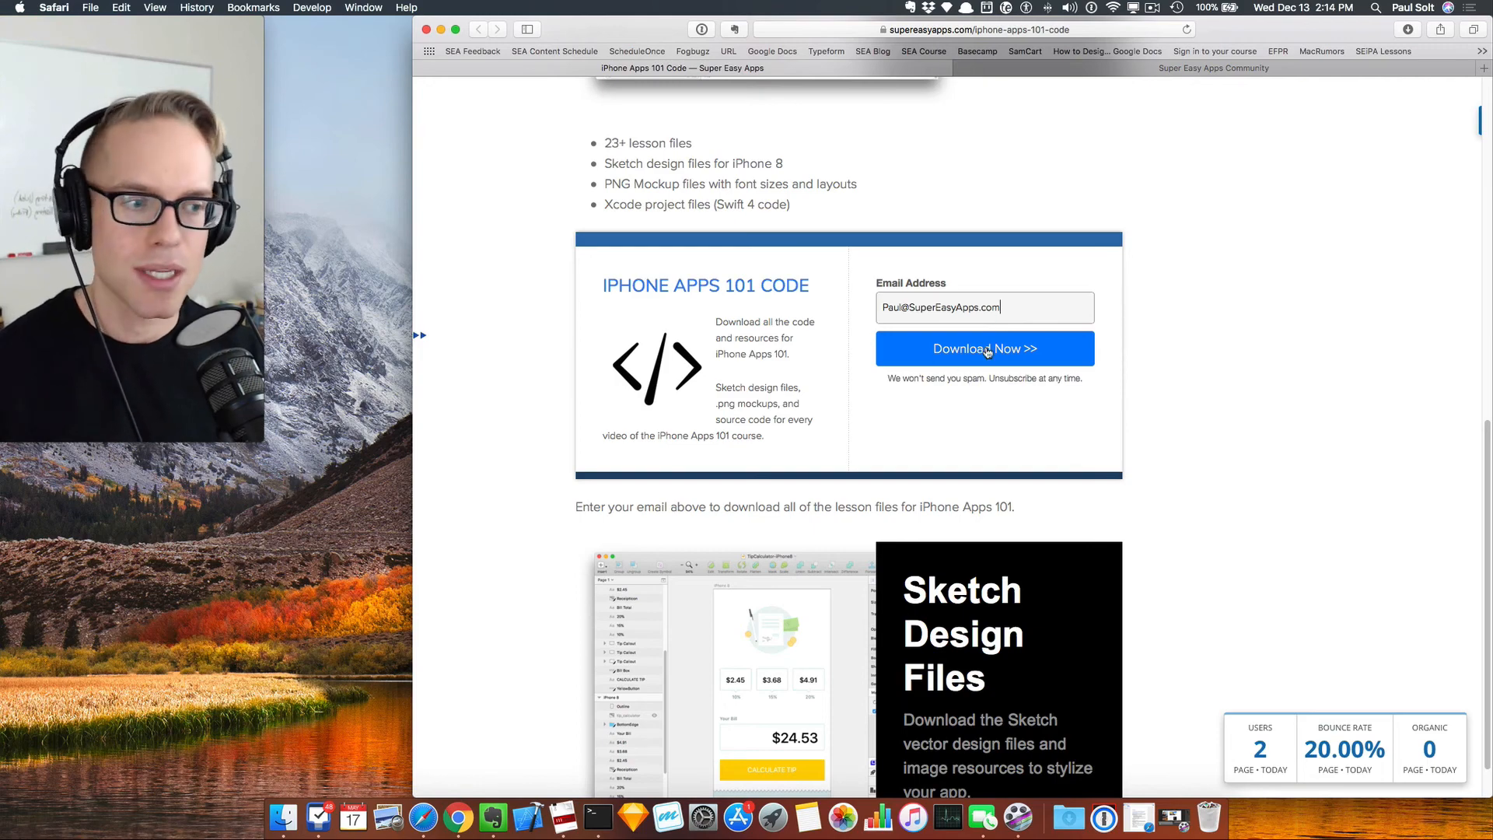
{"action": "left_click", "coordinate": [985, 348]}
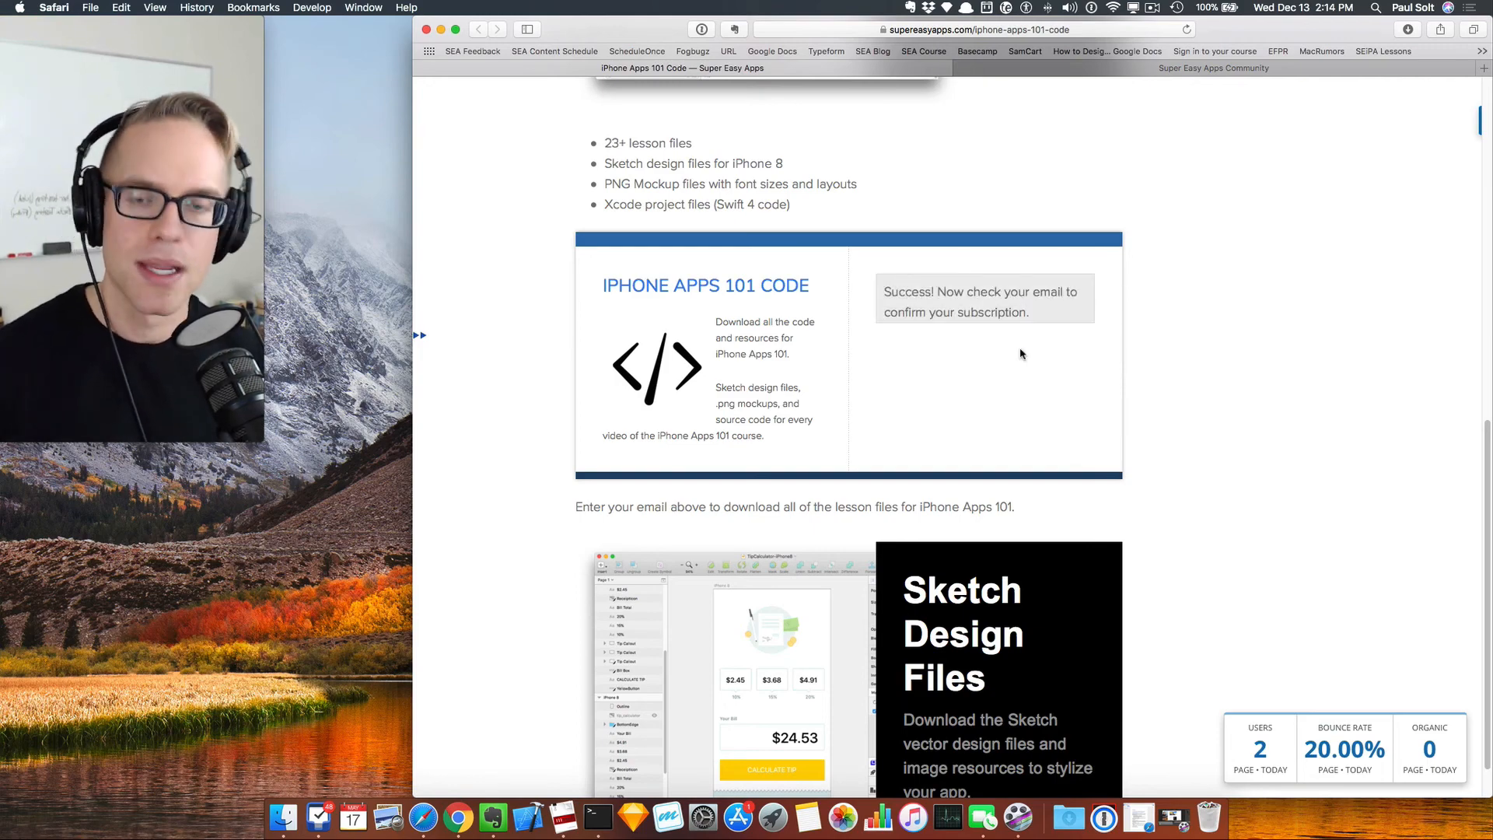